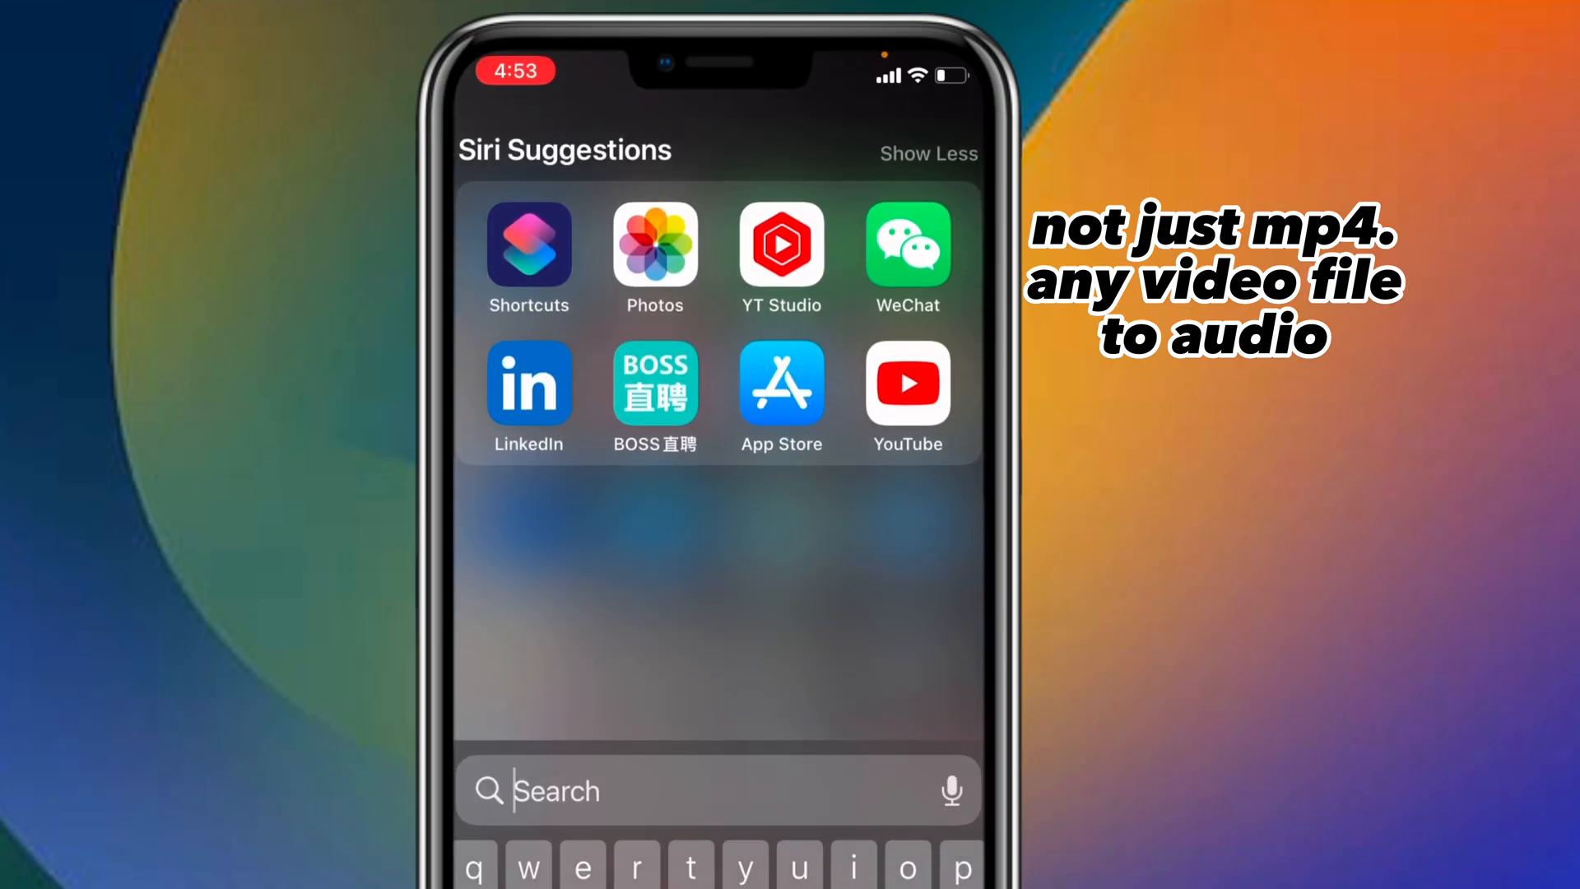
- Launch Shortcuts, add a new shortcut, and rename it 'Audio ExtractiOS16'
left_click(528, 244)
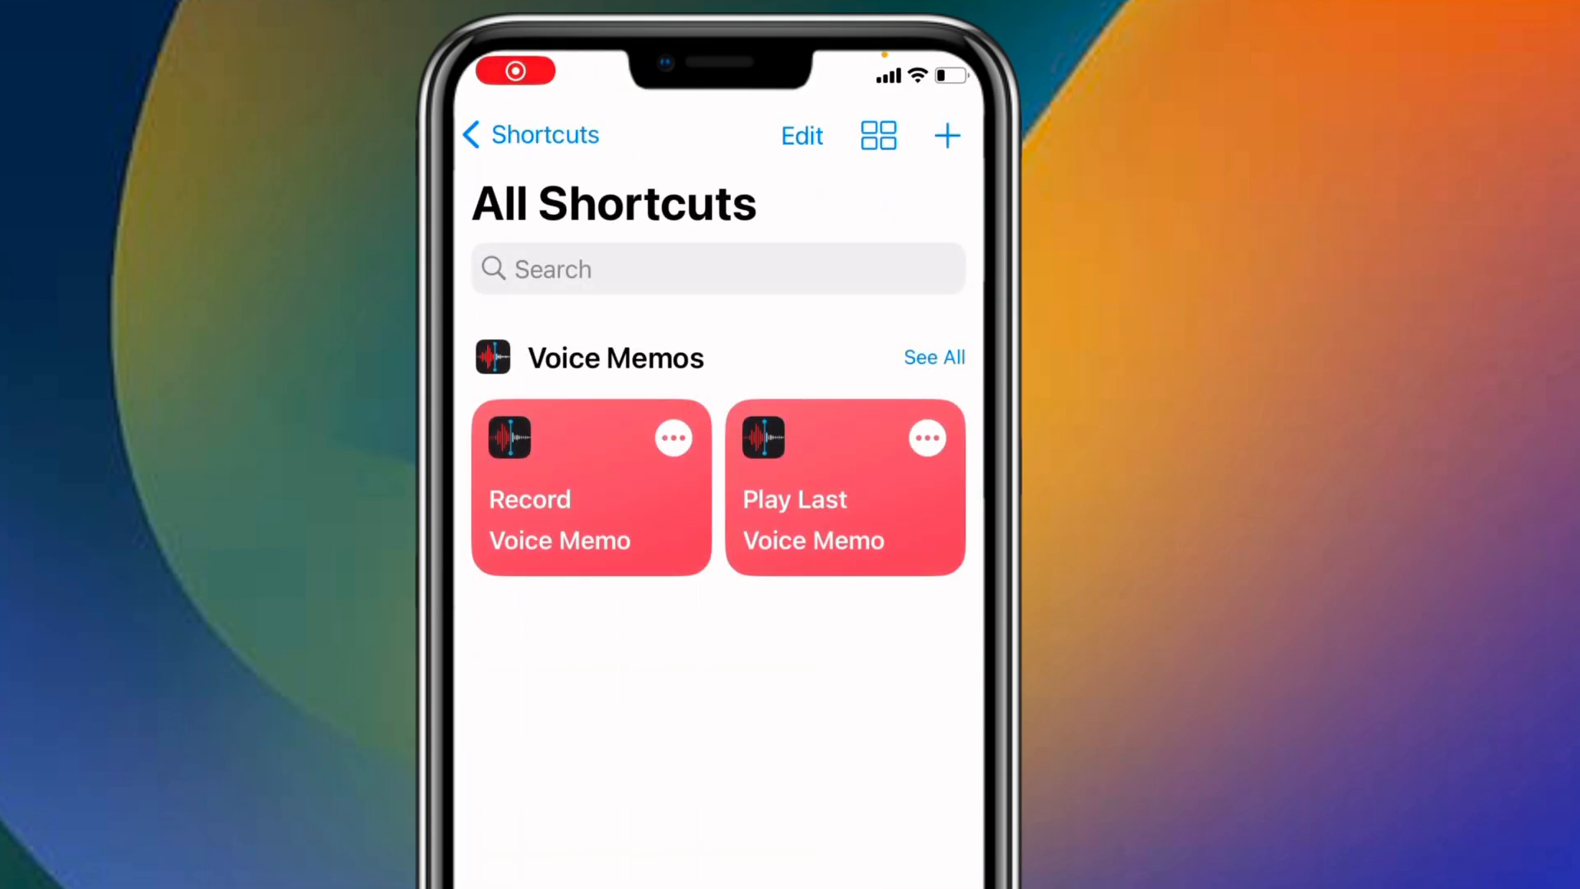
left_click(946, 135)
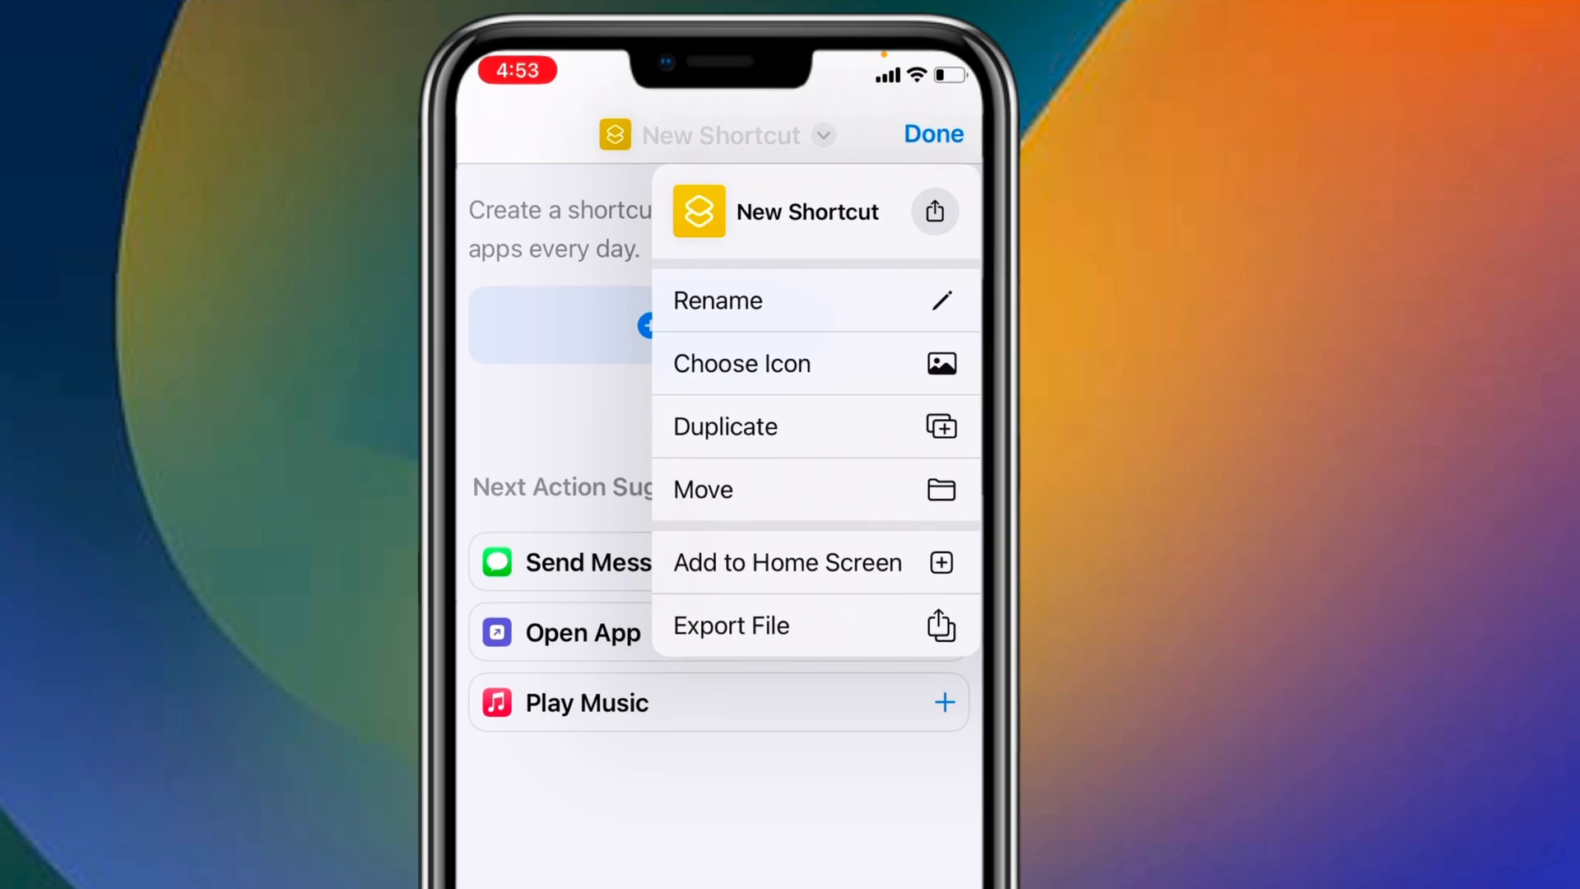
left_click(716, 300)
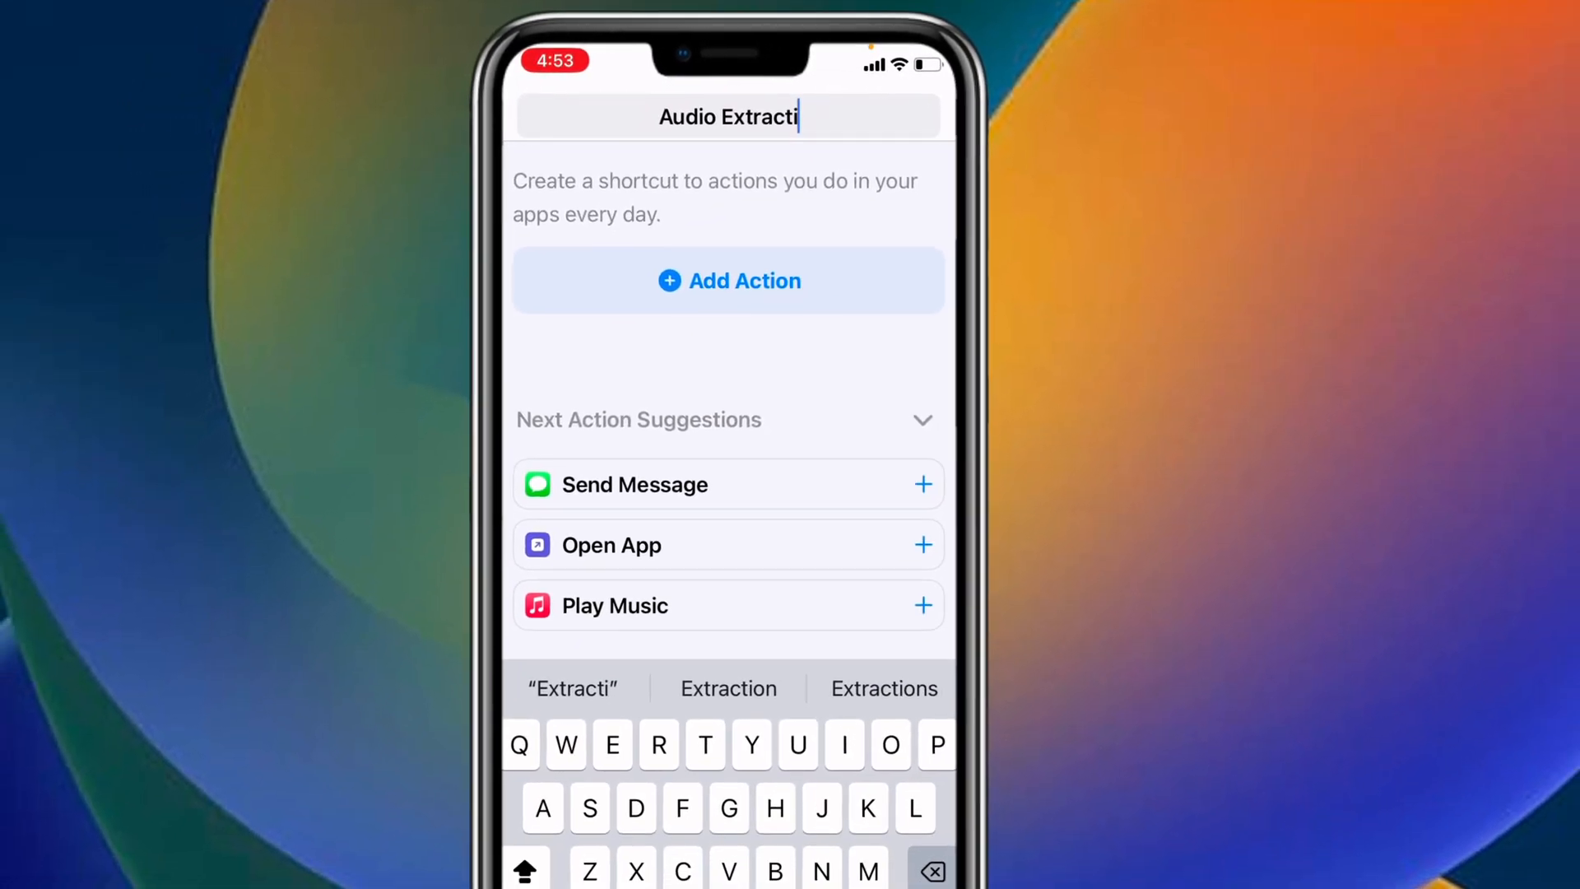
type("OS16")
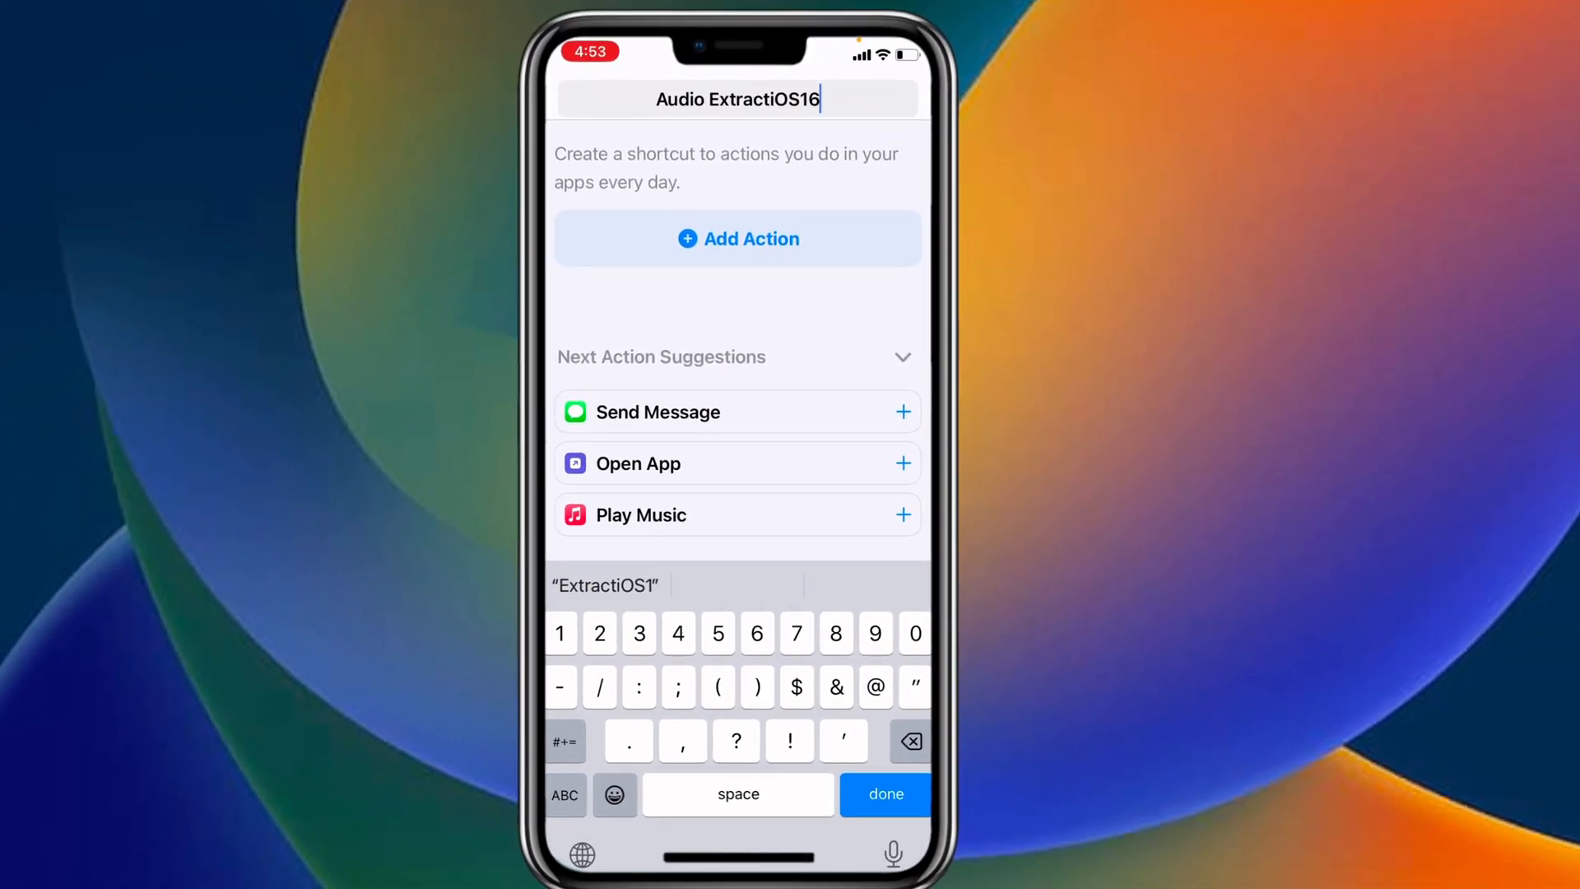
left_click(883, 794)
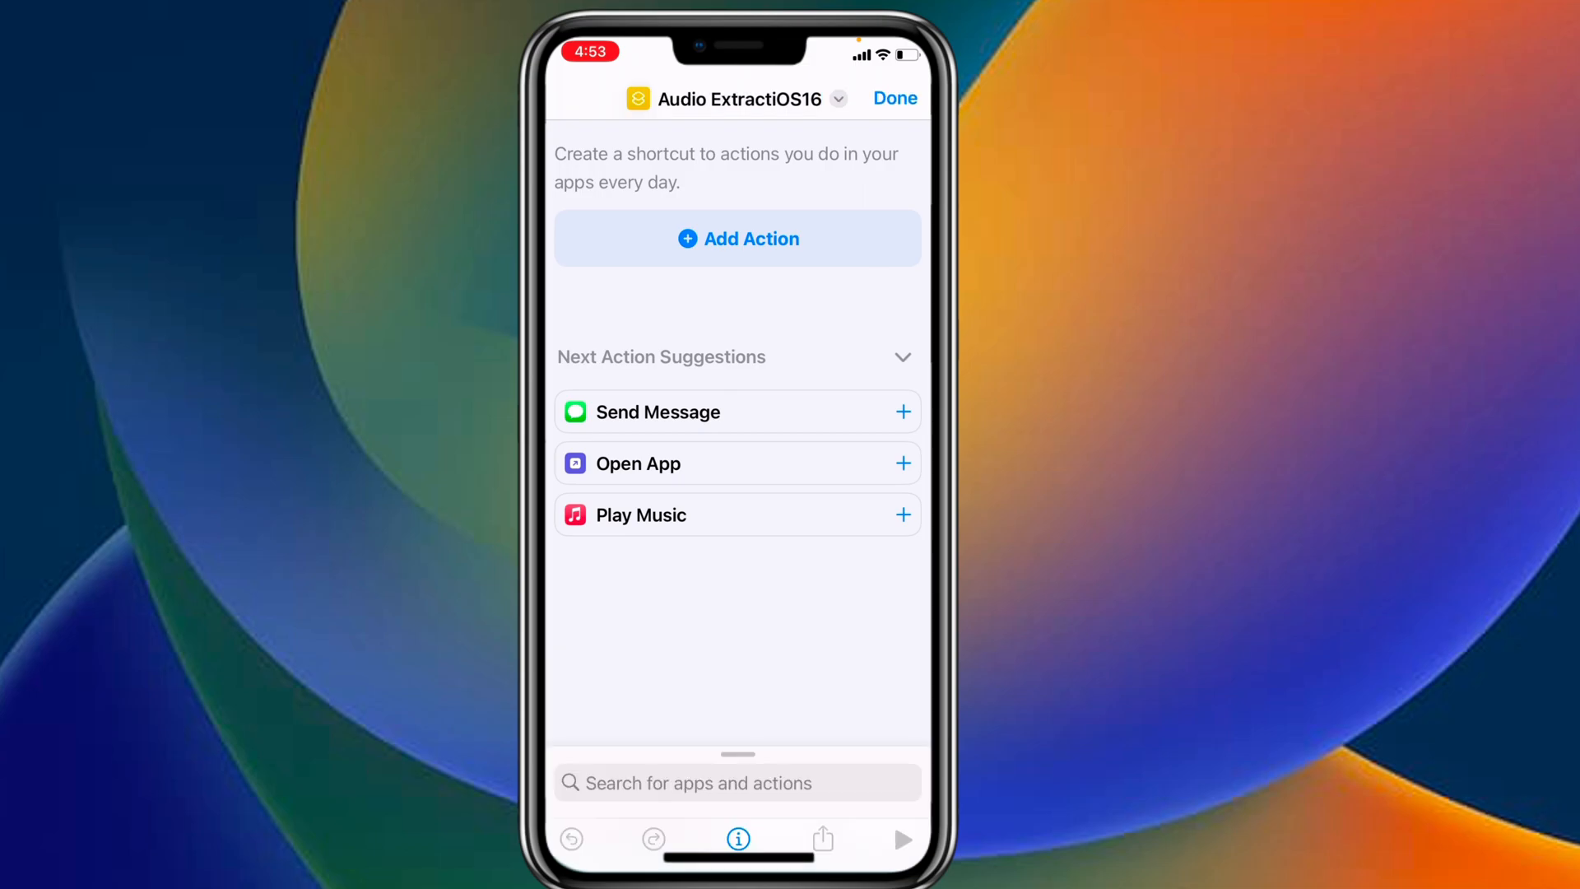
- Set the shortcut's icon to a blue music-note symbol found by searching 'mu'
left_click(637, 99)
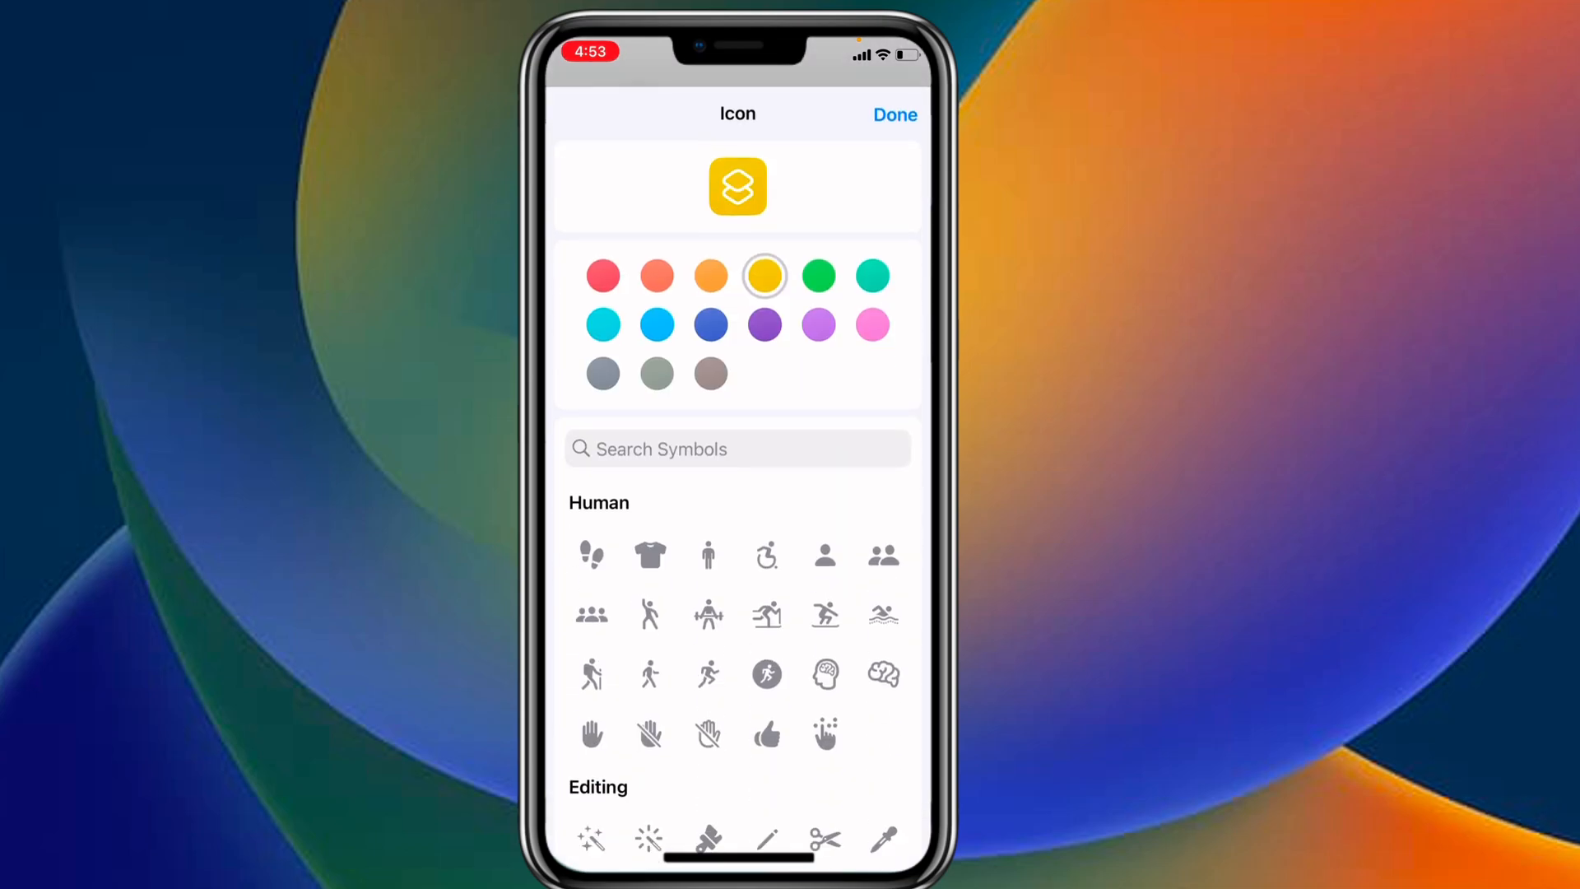
left_click(872, 277)
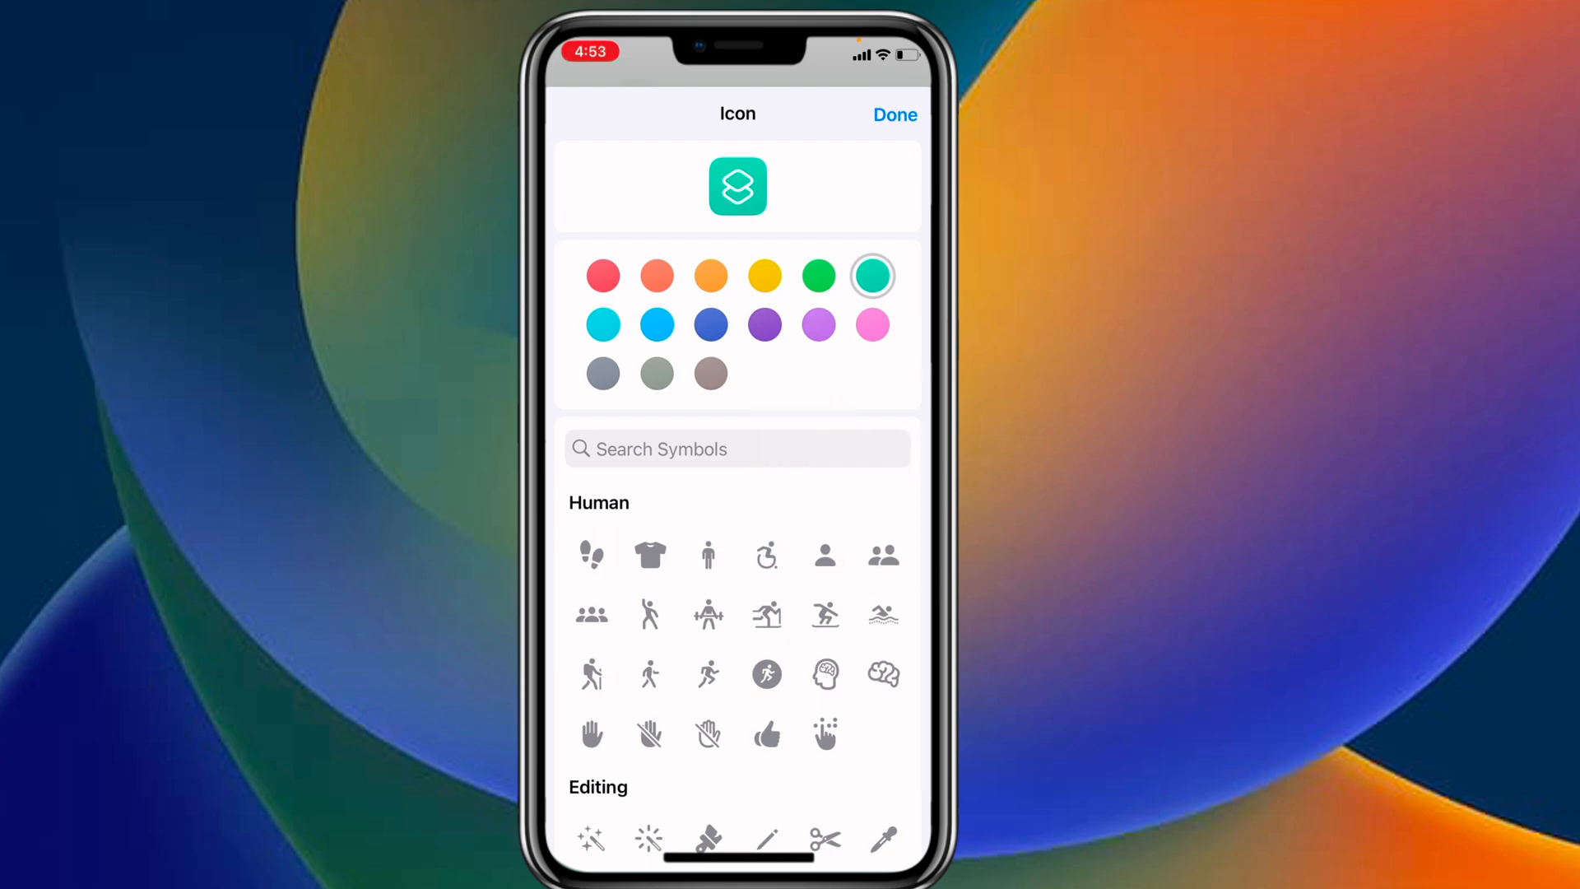
scroll("up", 3)
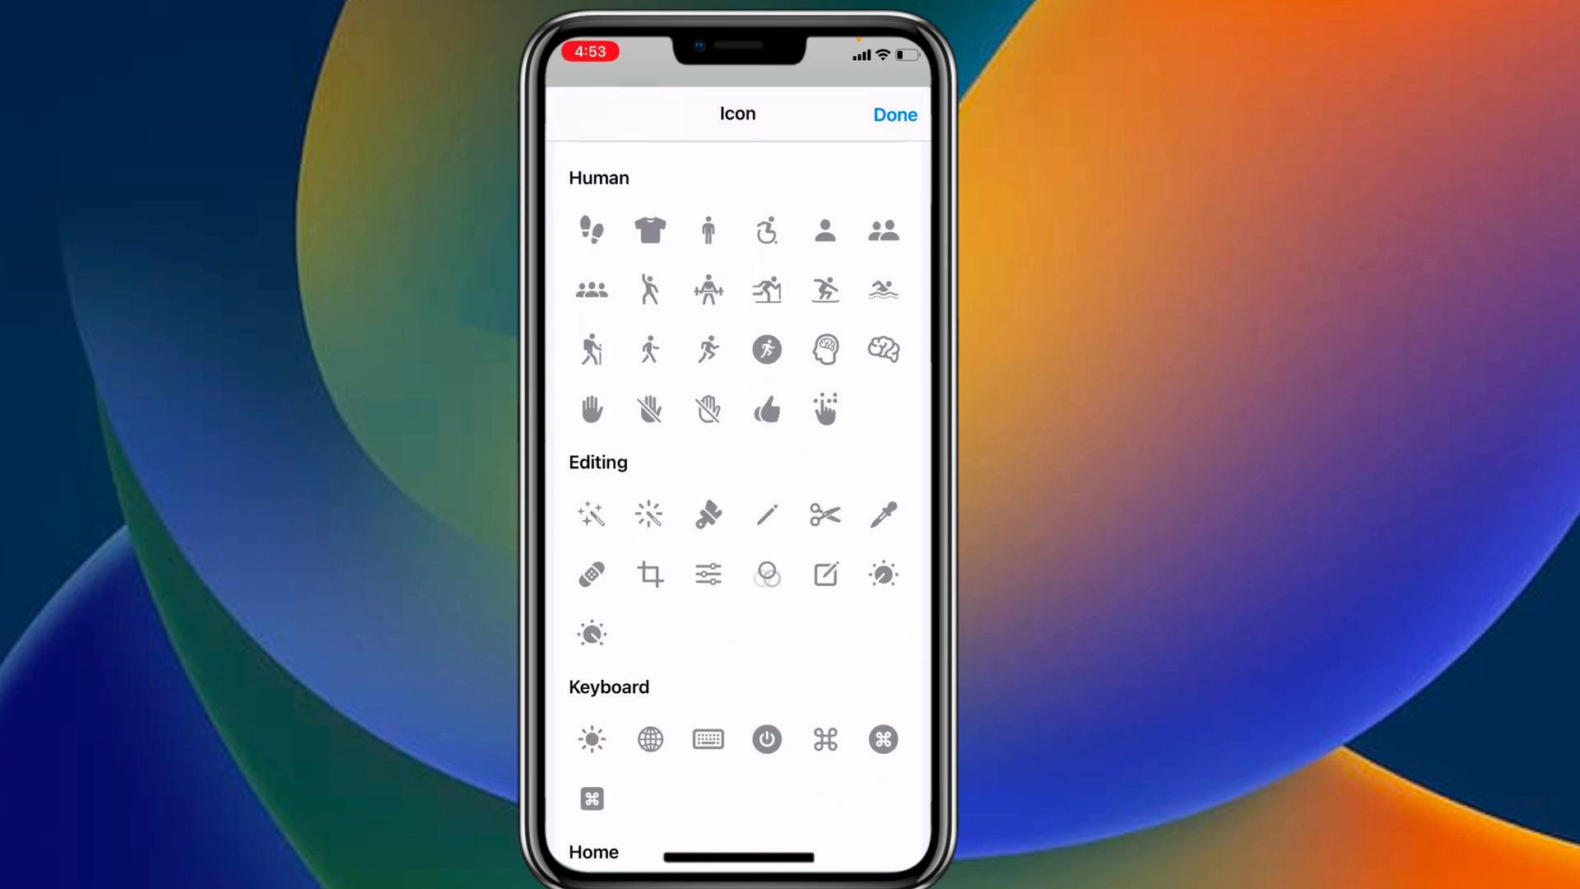
type("mu")
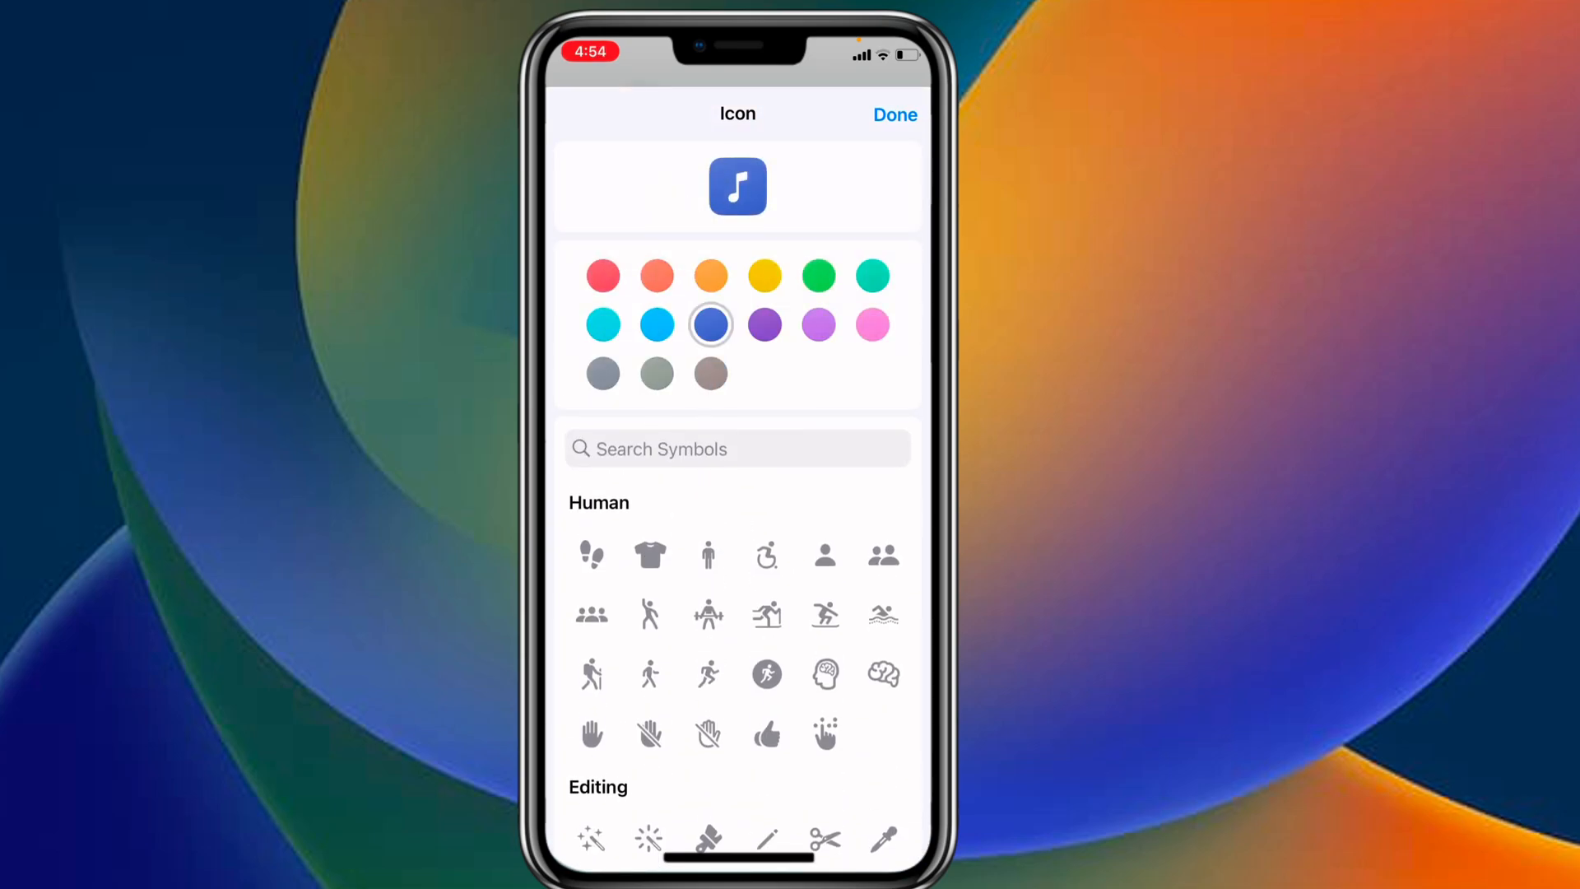
left_click(893, 113)
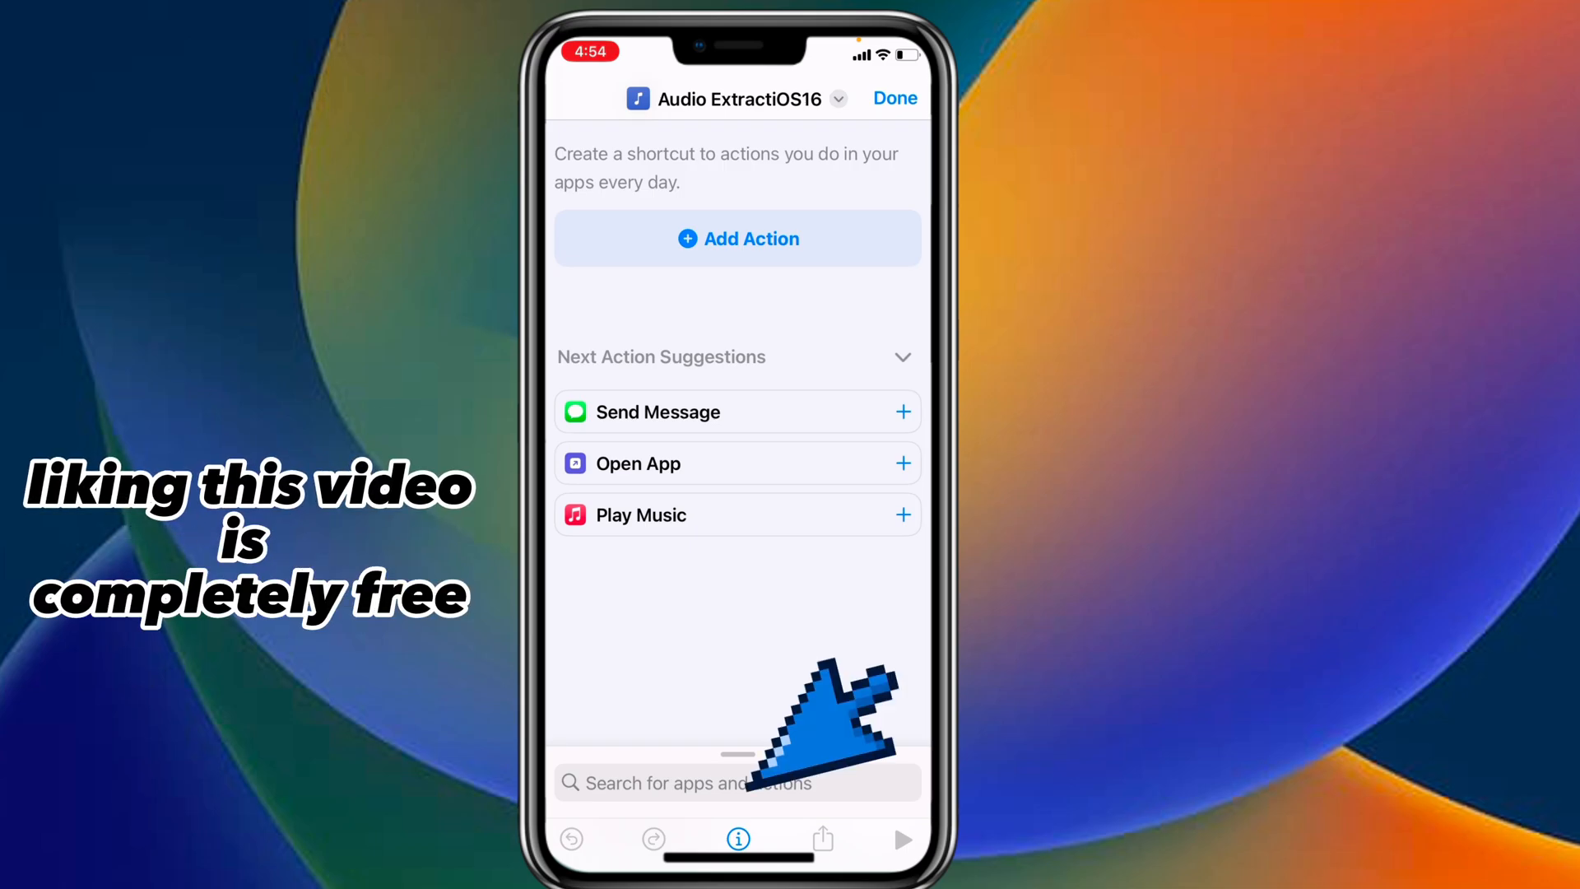
- Turn on Show in Share Sheet in the shortcut's details settings
left_click(738, 839)
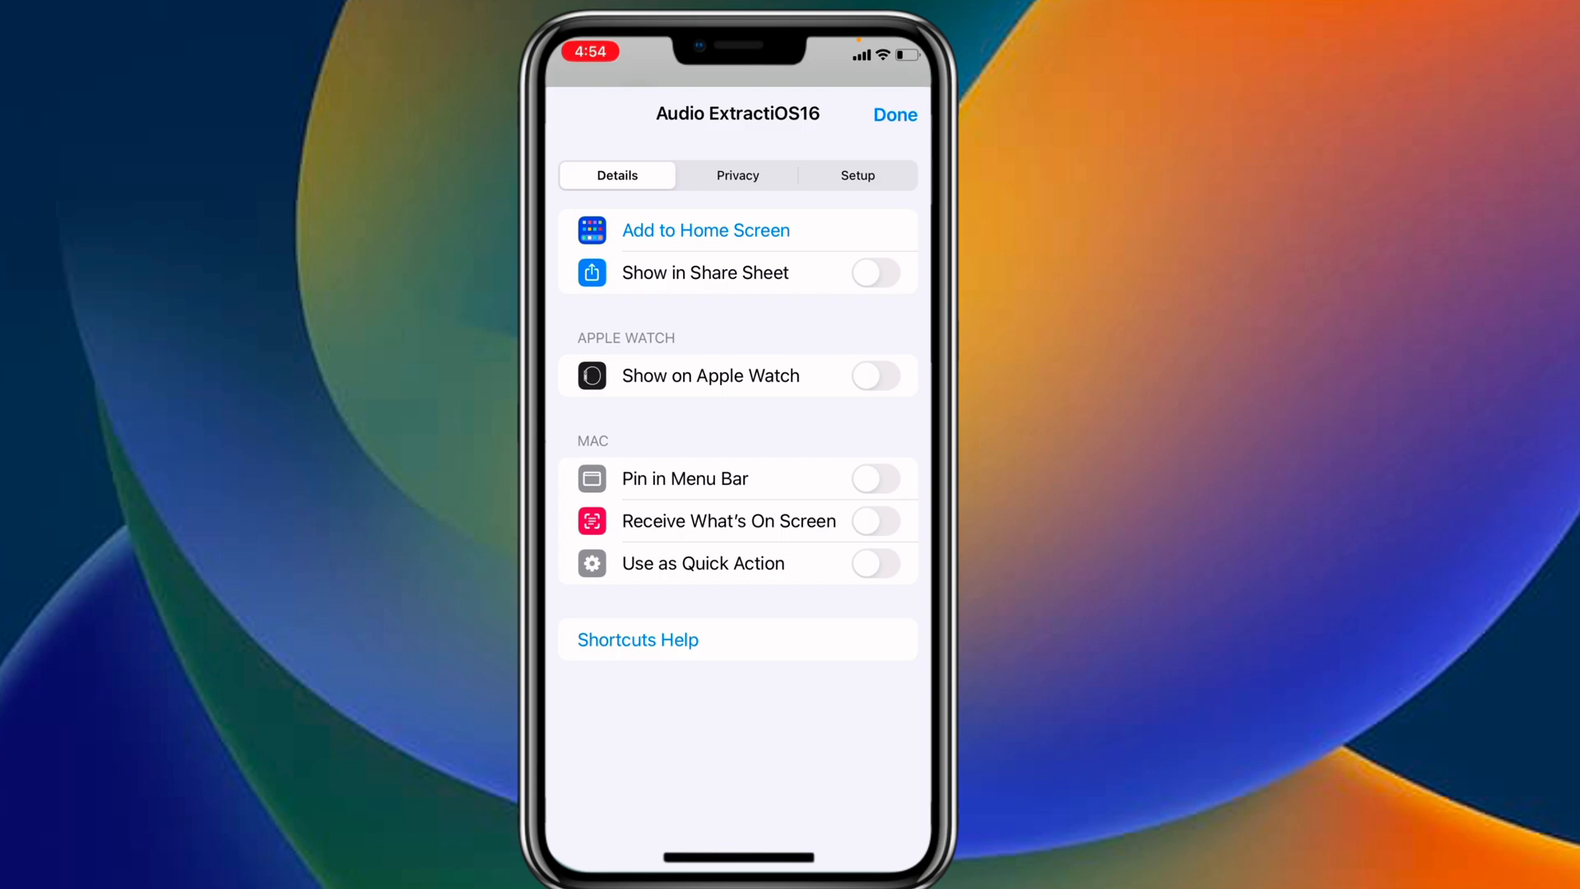
left_click(875, 273)
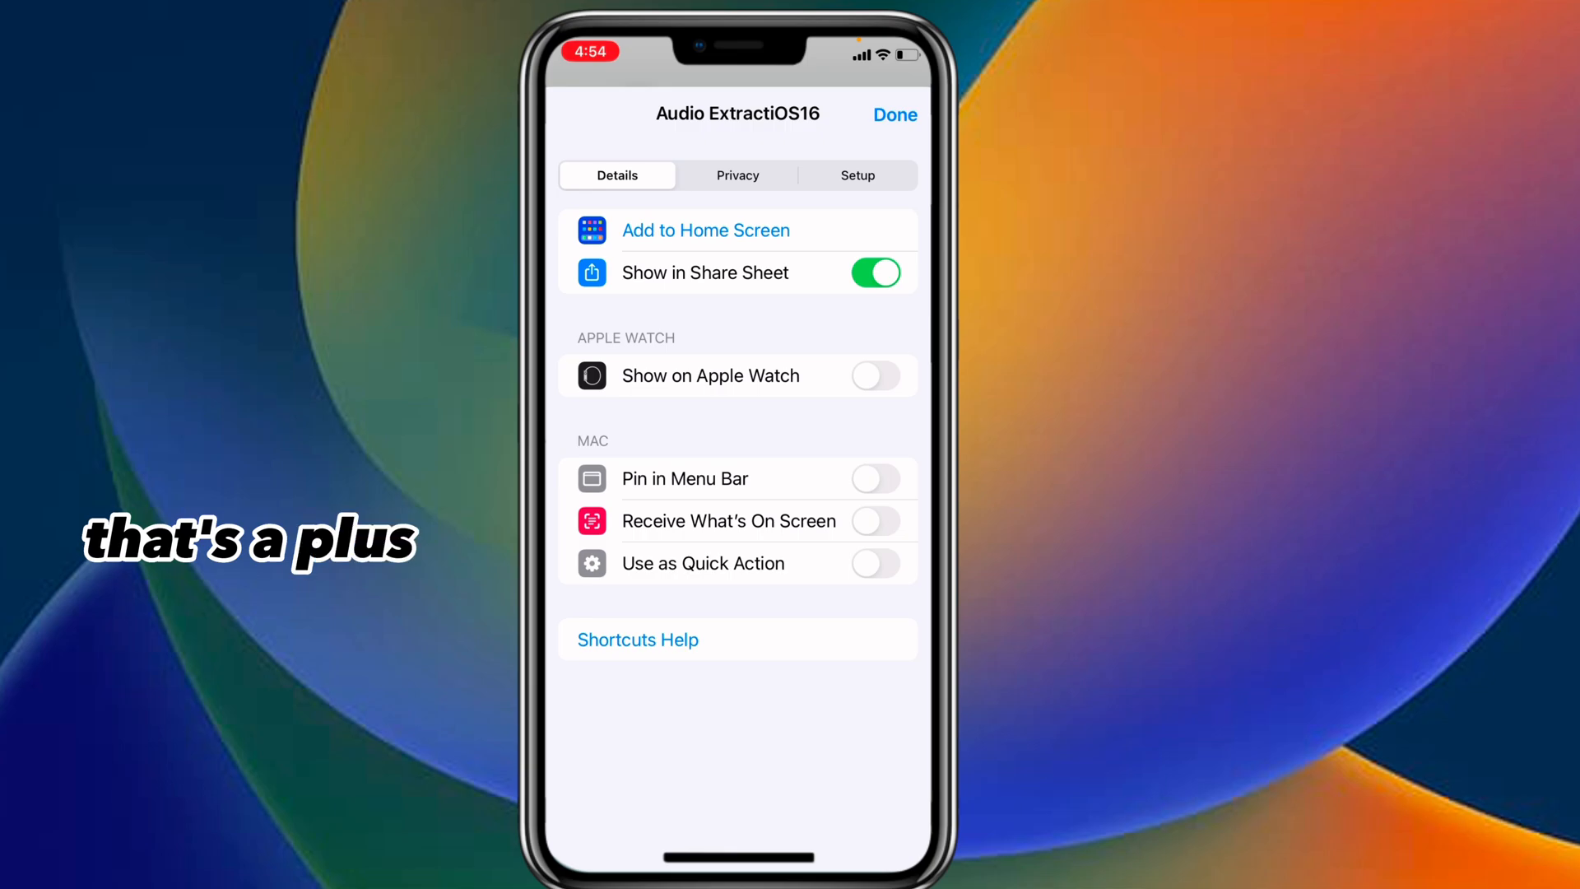
left_click(893, 115)
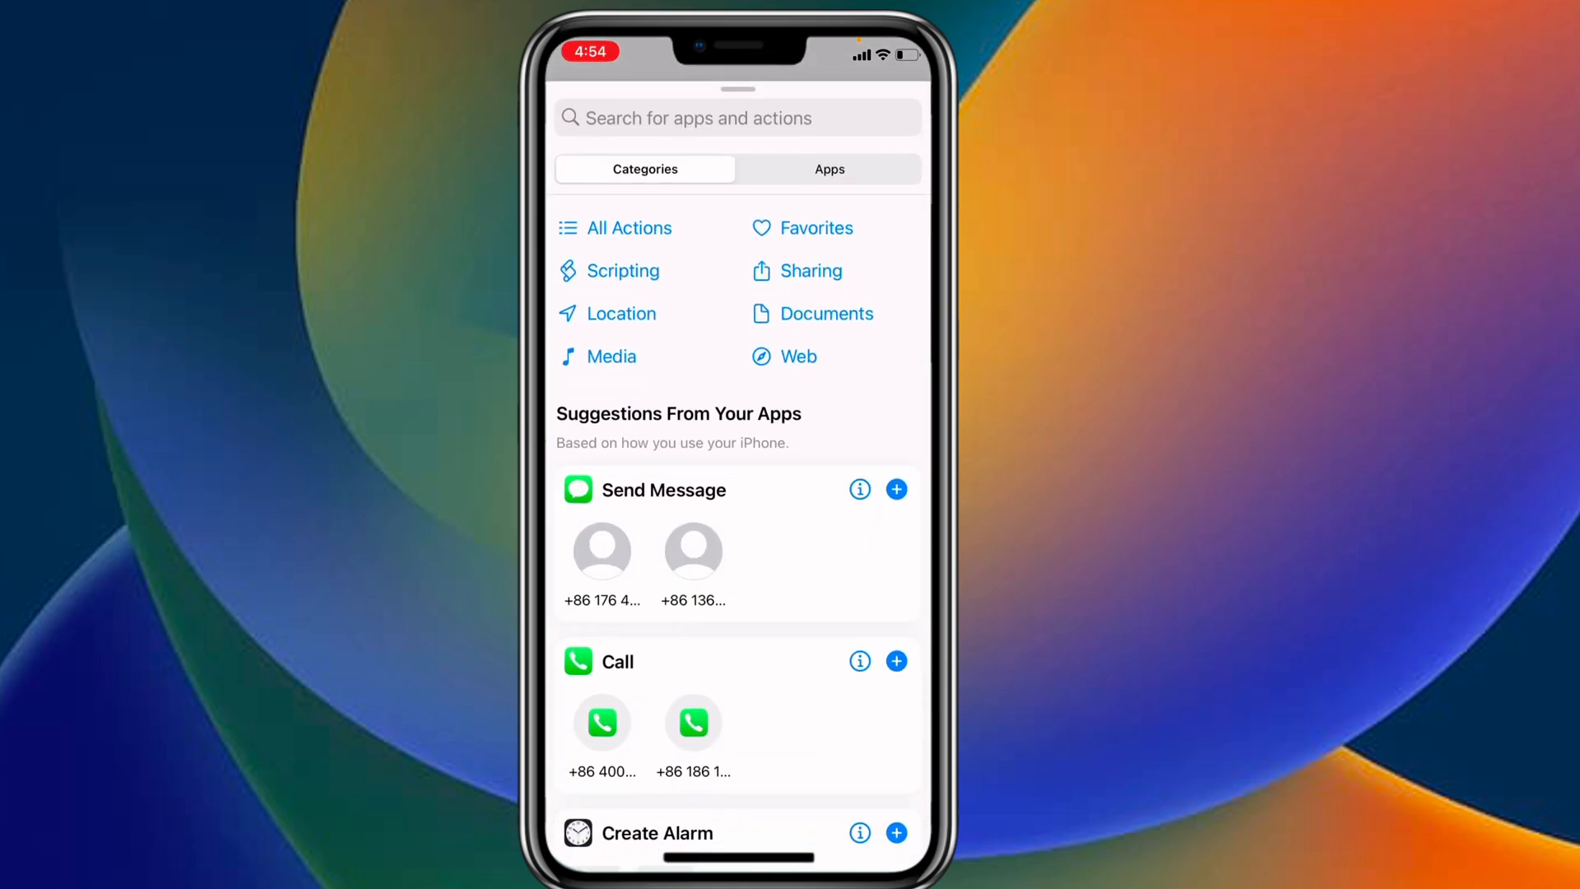
- Add Encode Media from the Media category's Video section
left_click(611, 356)
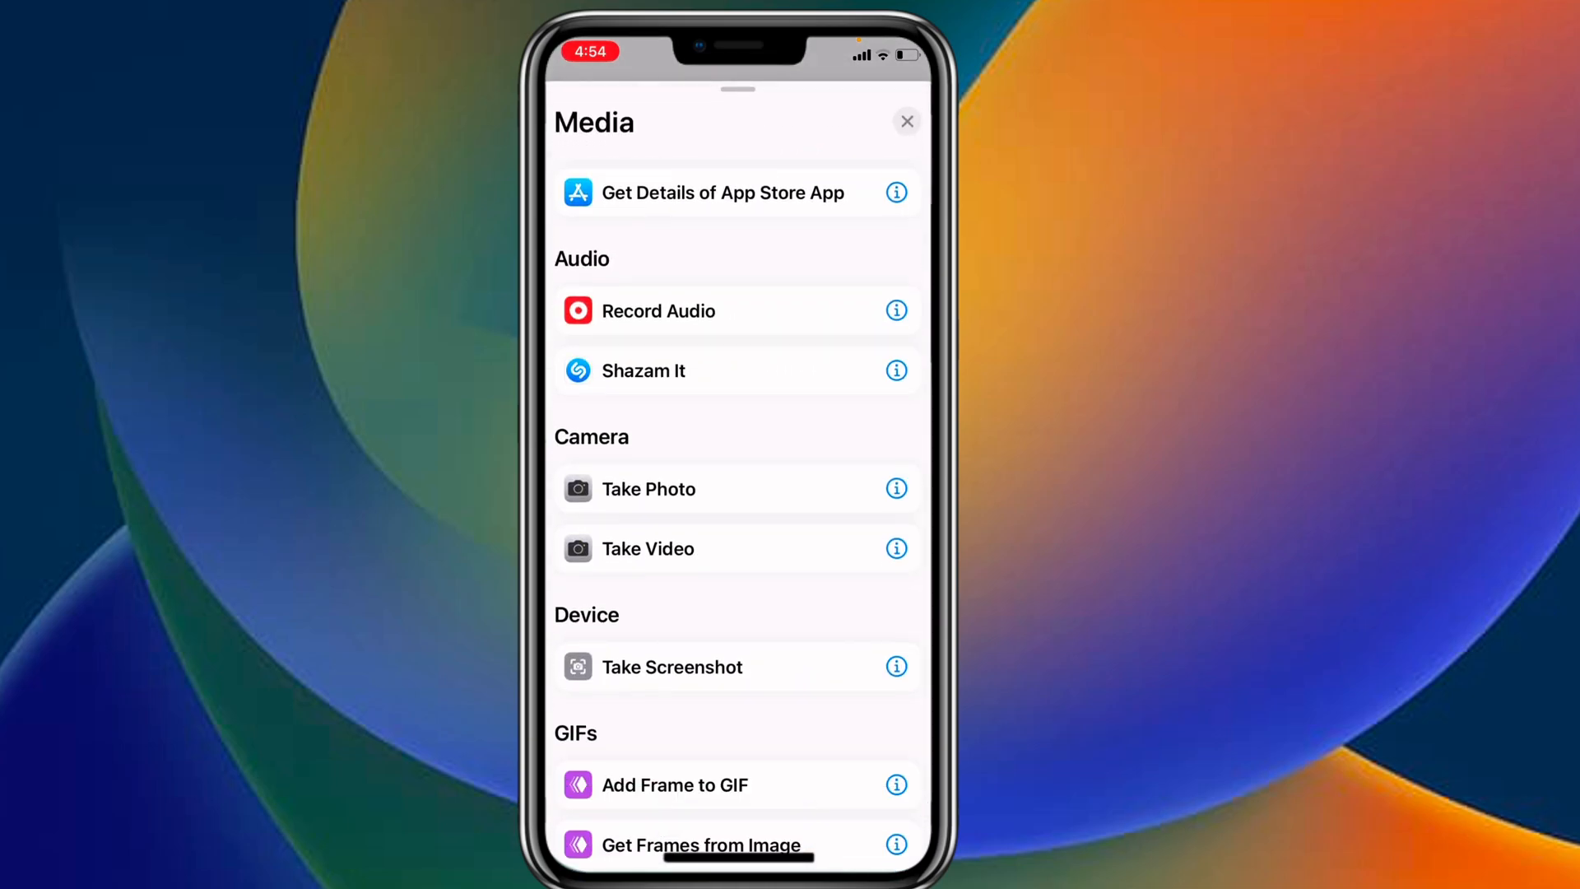
scroll("down", 3)
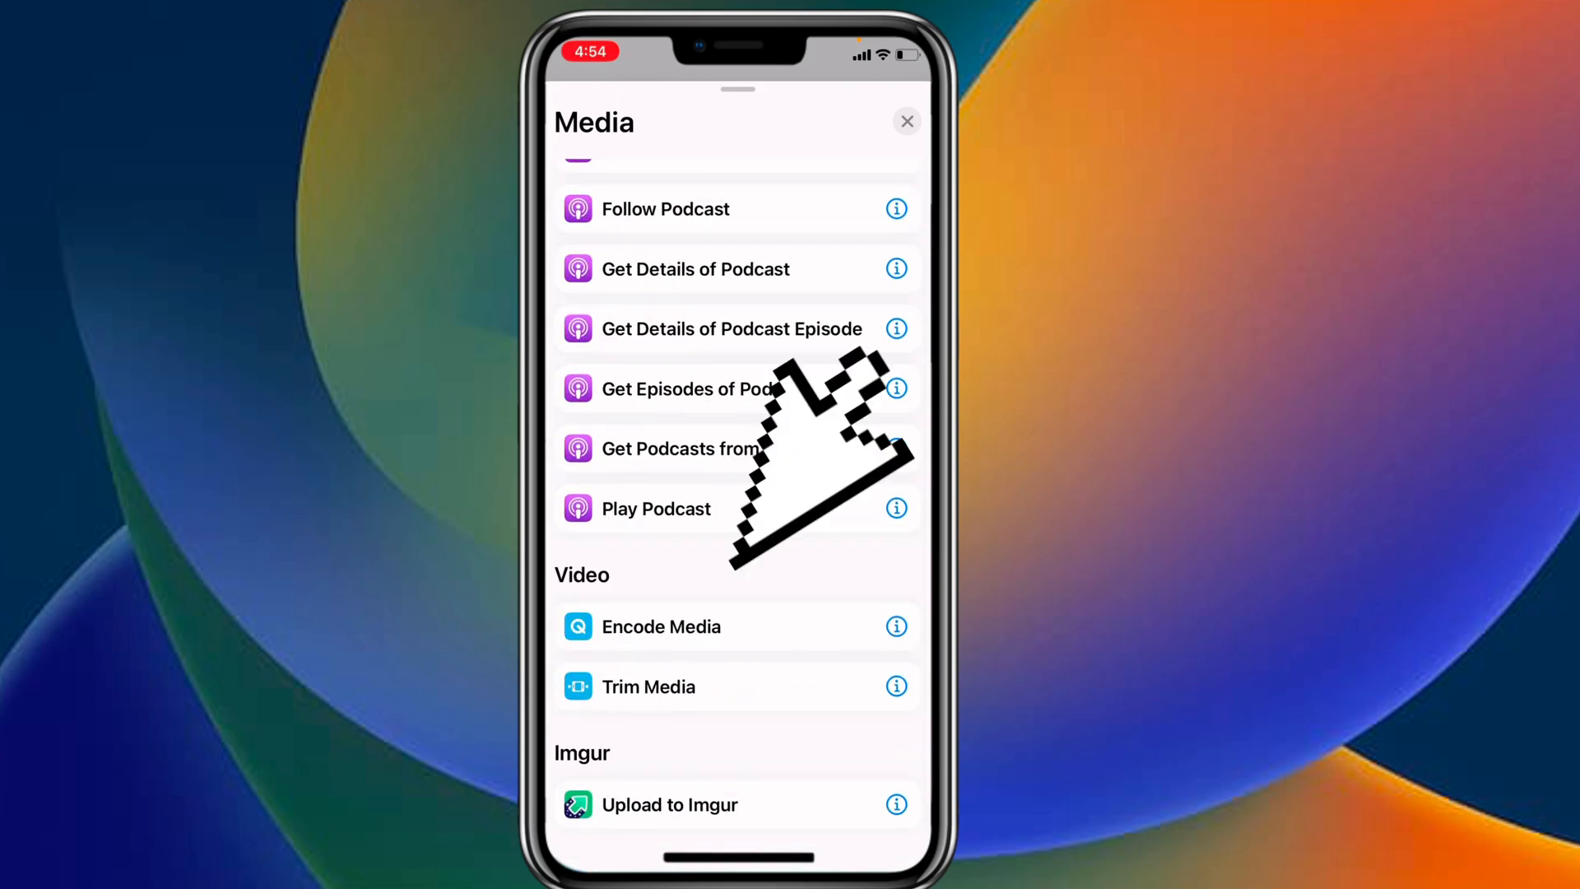
left_click(660, 625)
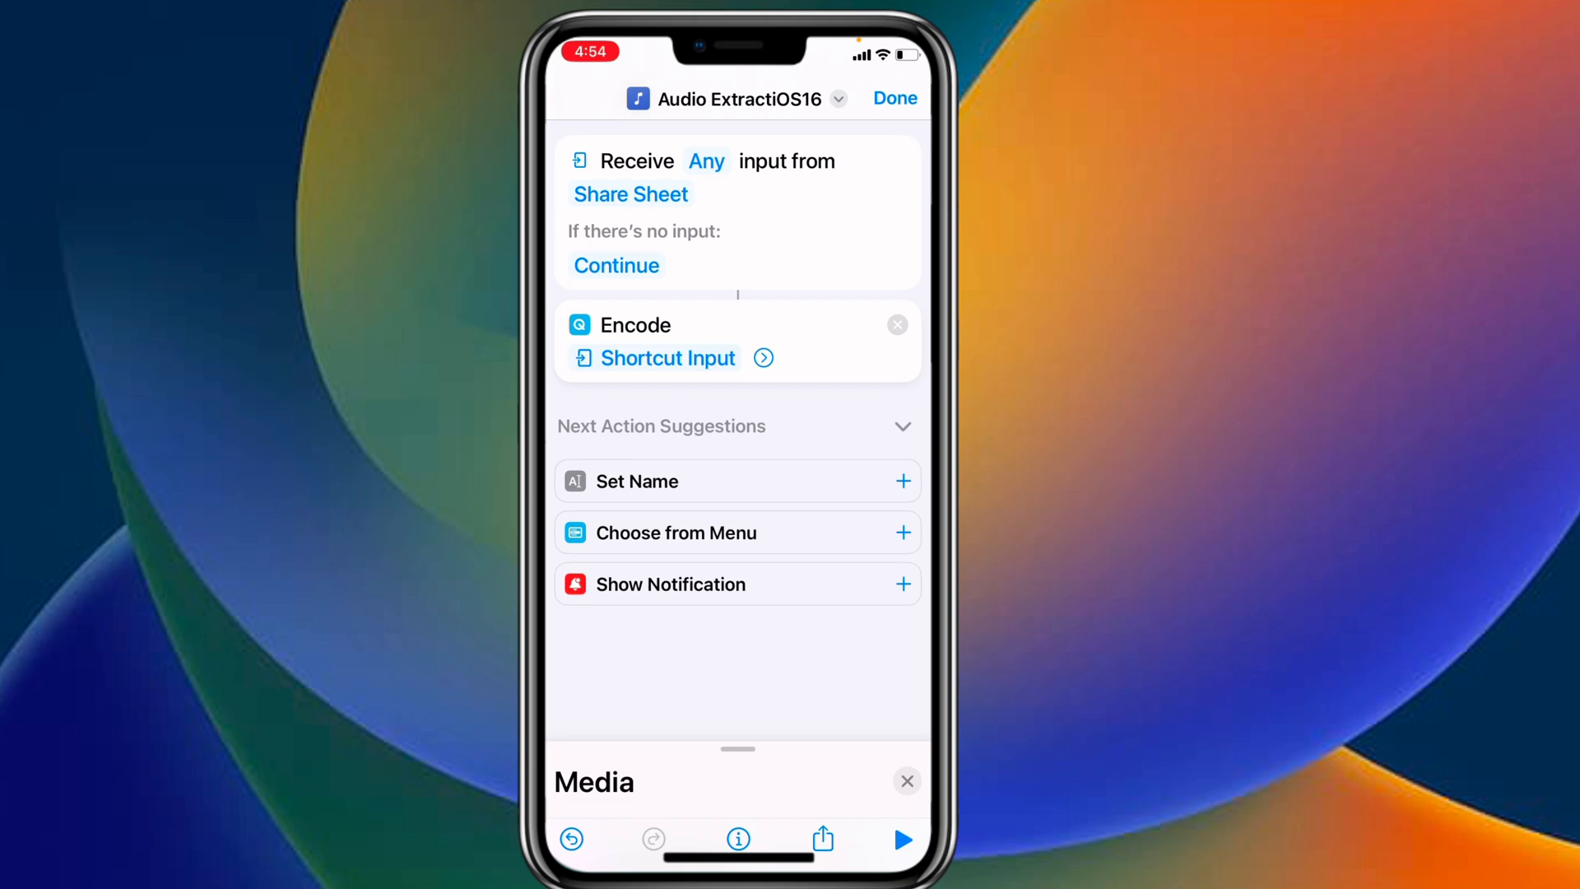
mouse_move(736, 464)
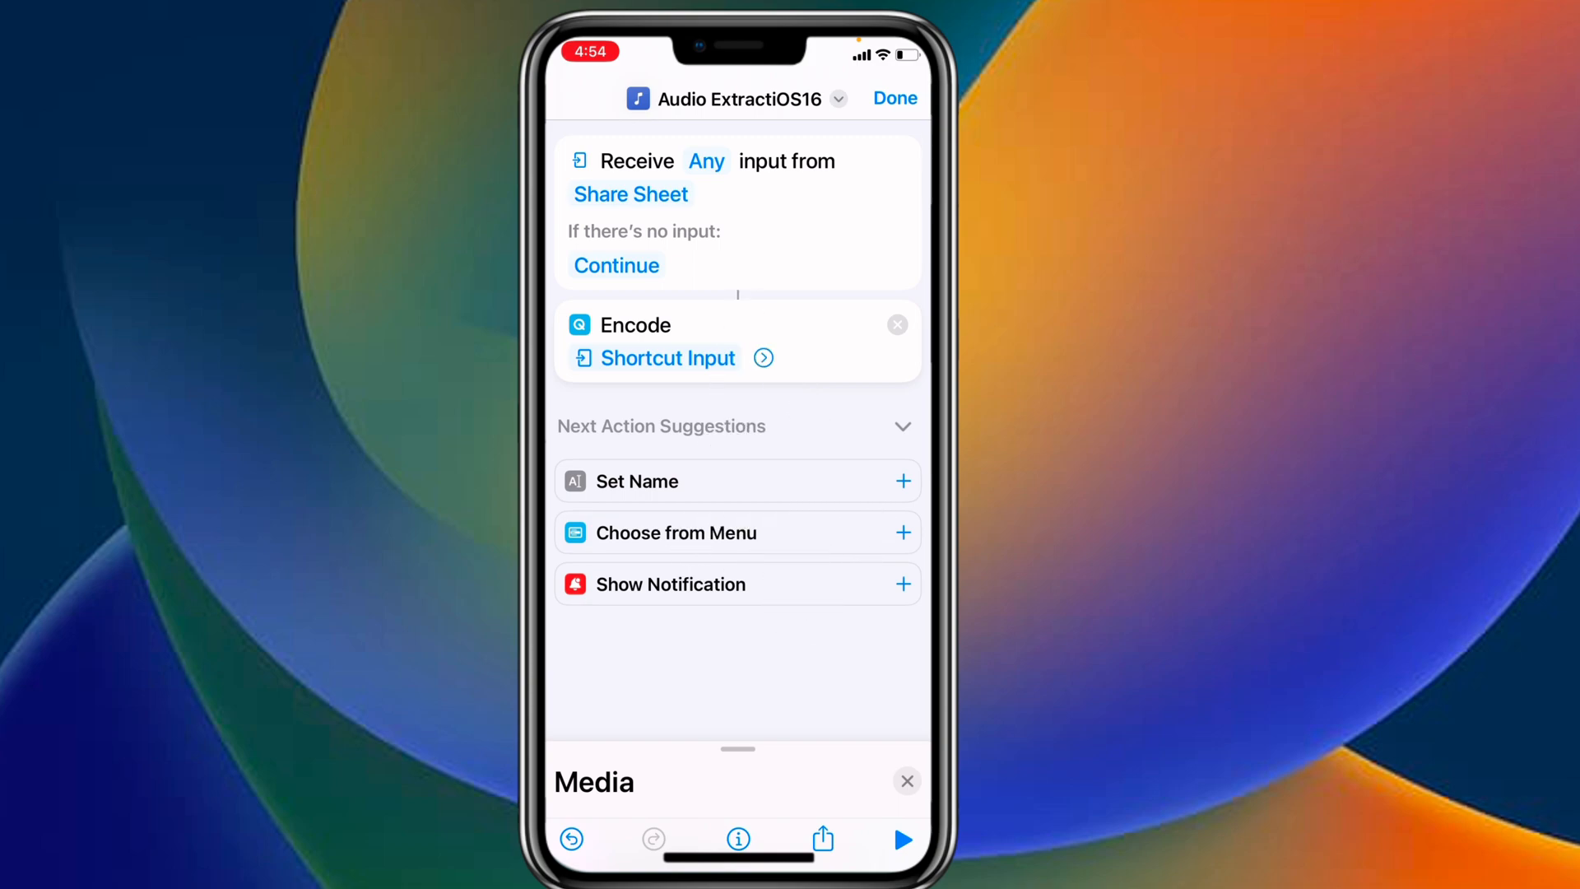
- Expand the Encode Media options, enable Audio Only, and keep the M4A format
left_click(762, 358)
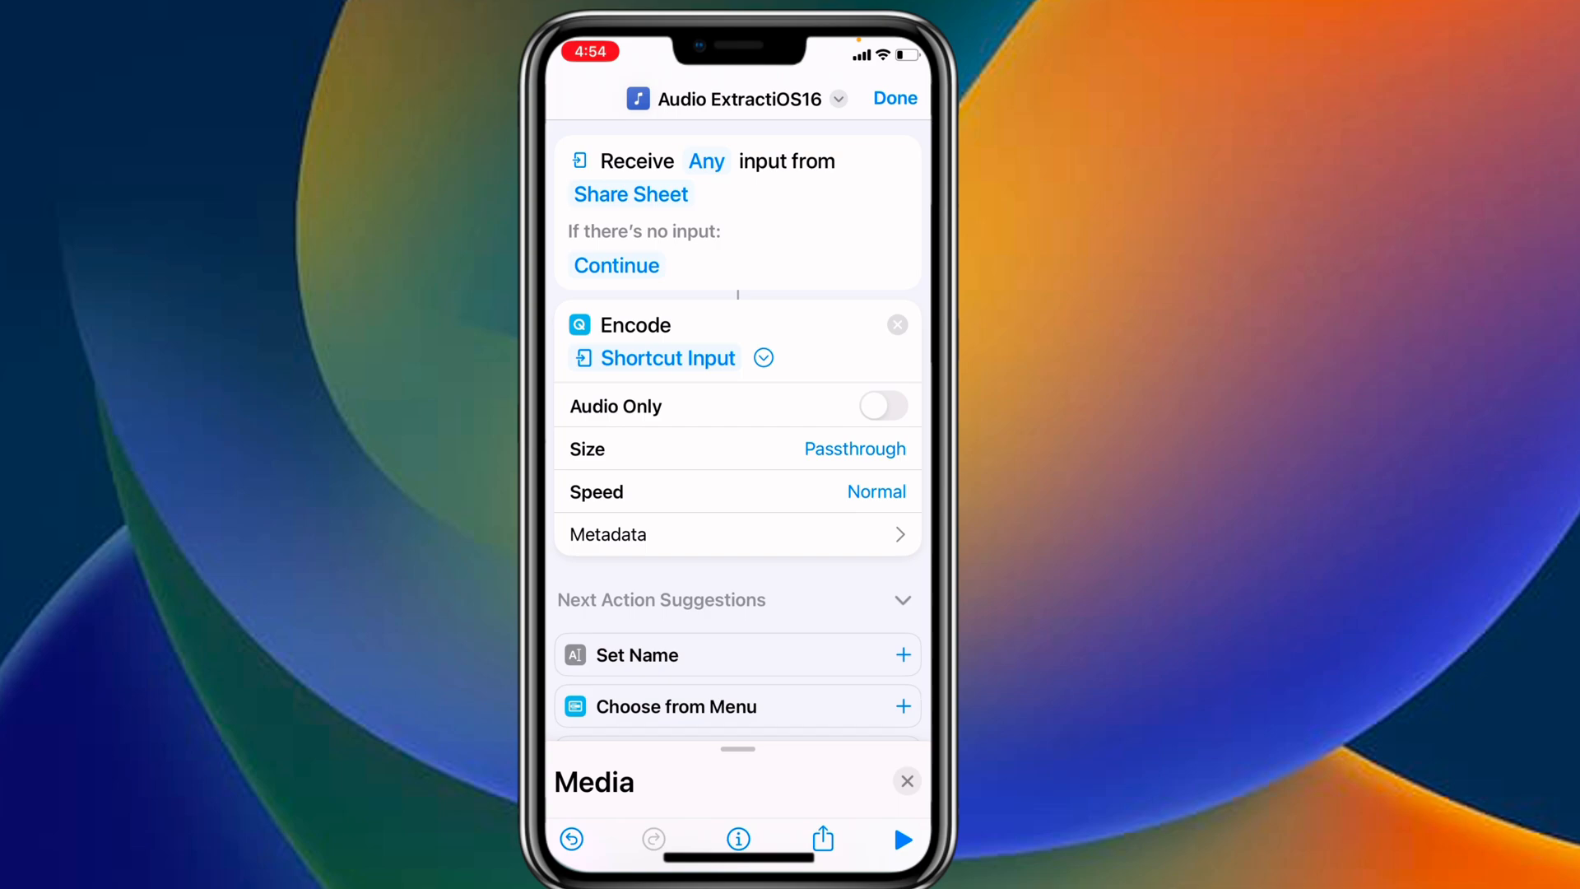
left_click(882, 405)
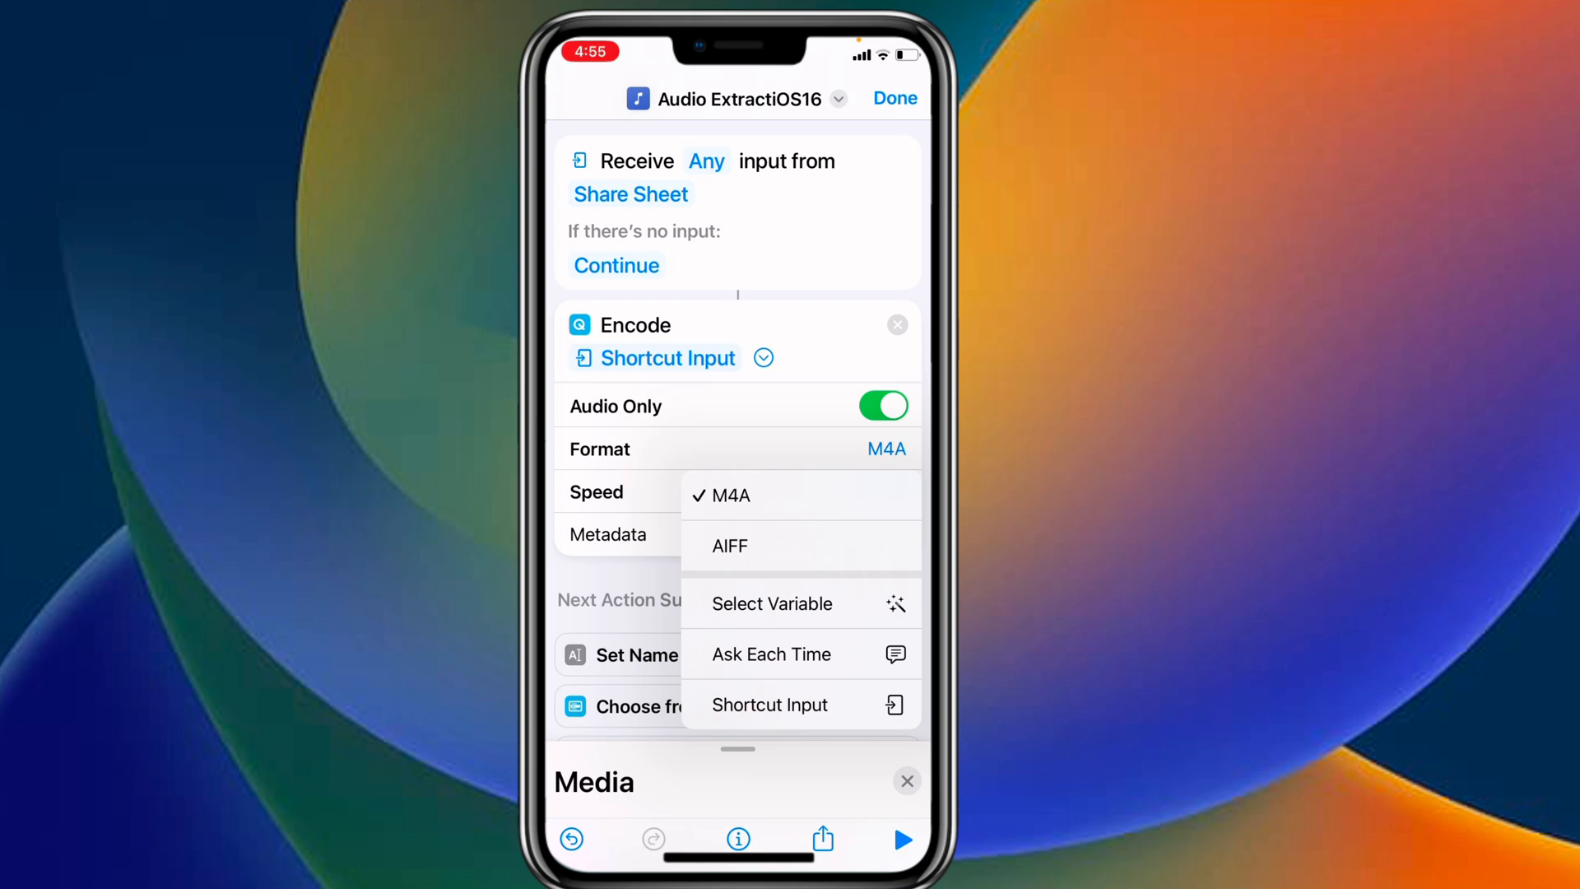
left_click(596, 492)
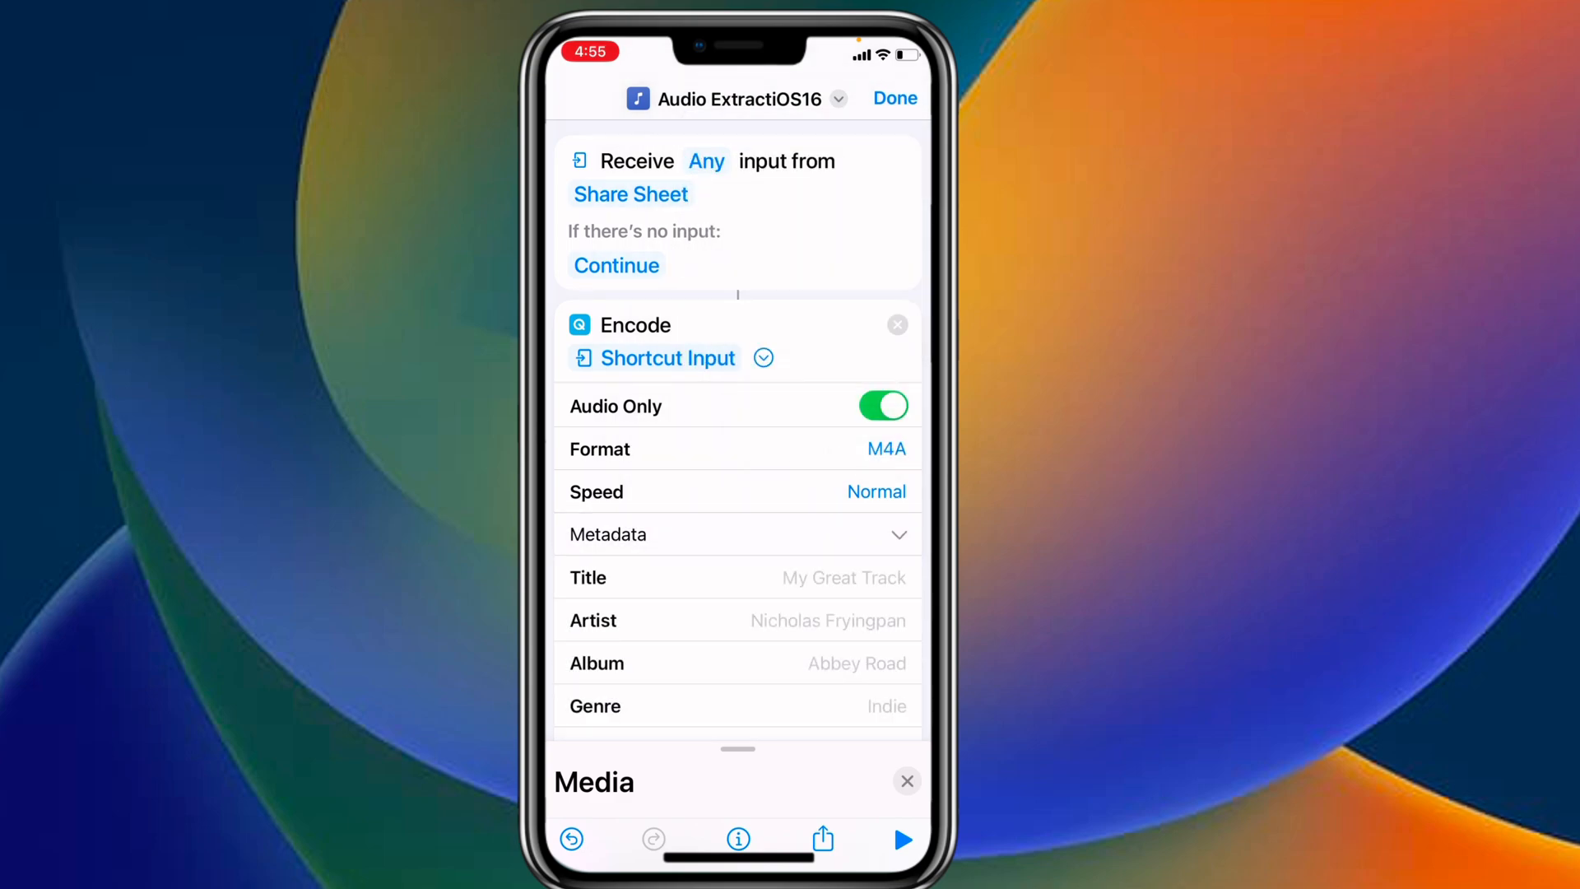
scroll("up", 3)
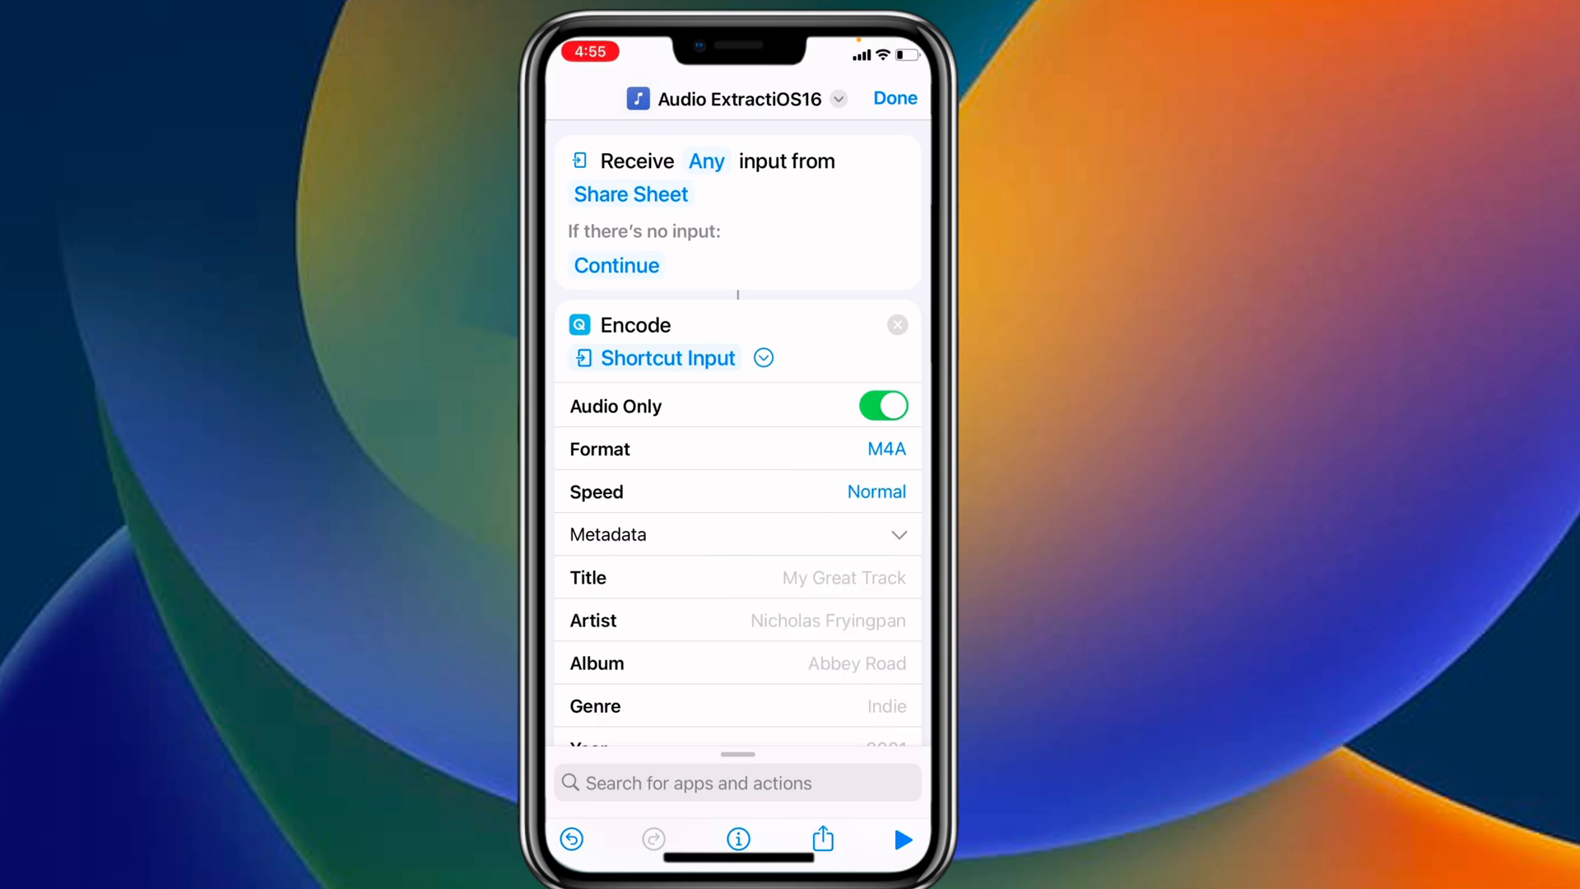
- Add a Set Name action that names the Encoded Media 'Audioextract'
type("Set")
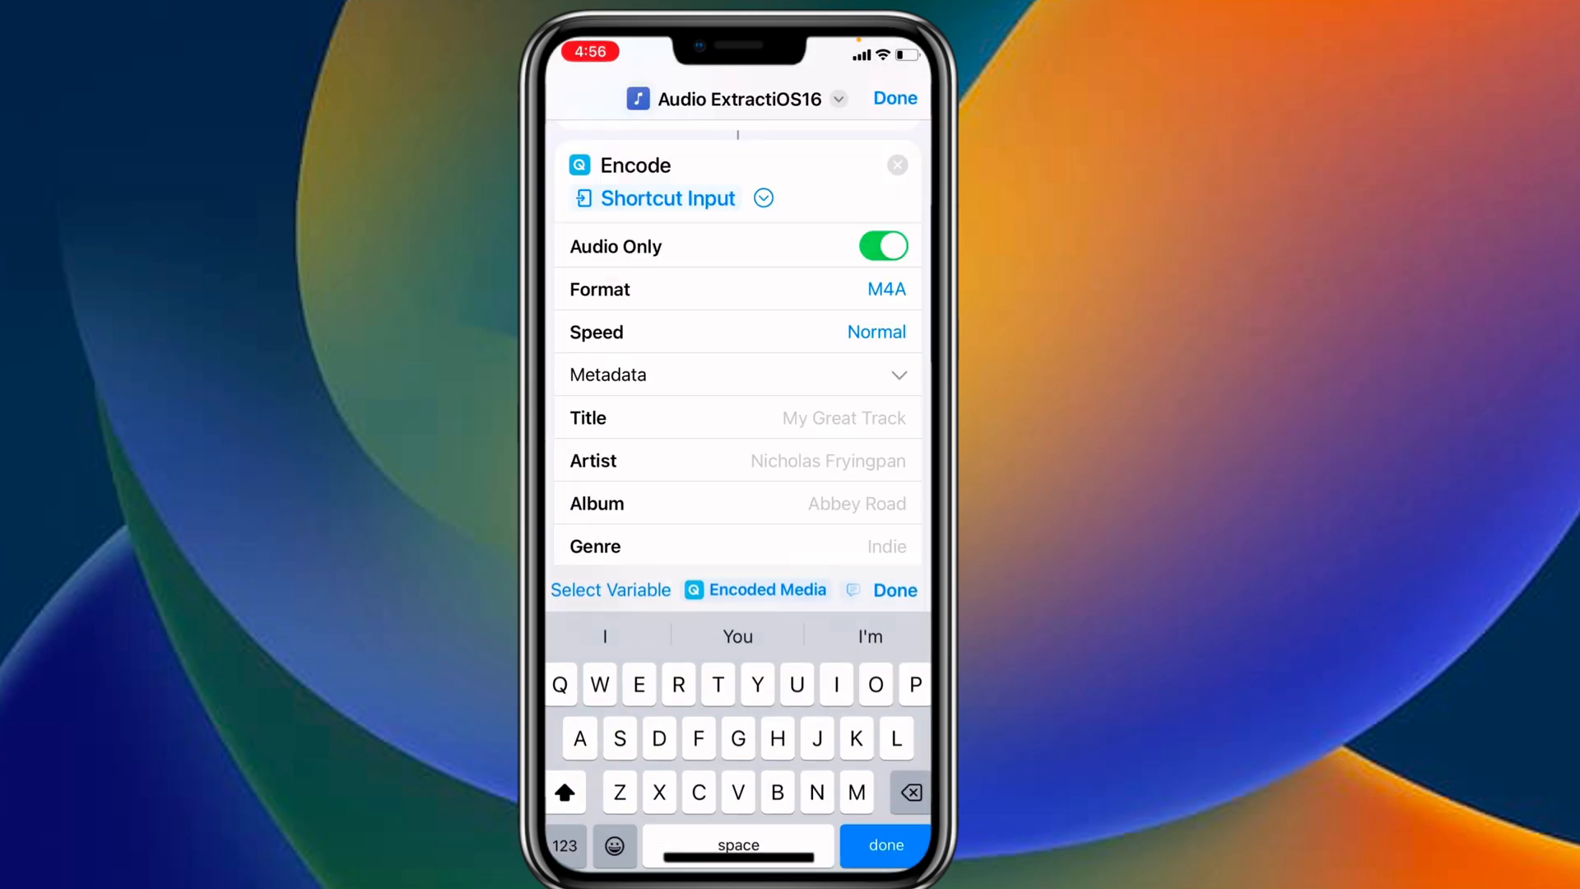
scroll("down", 3)
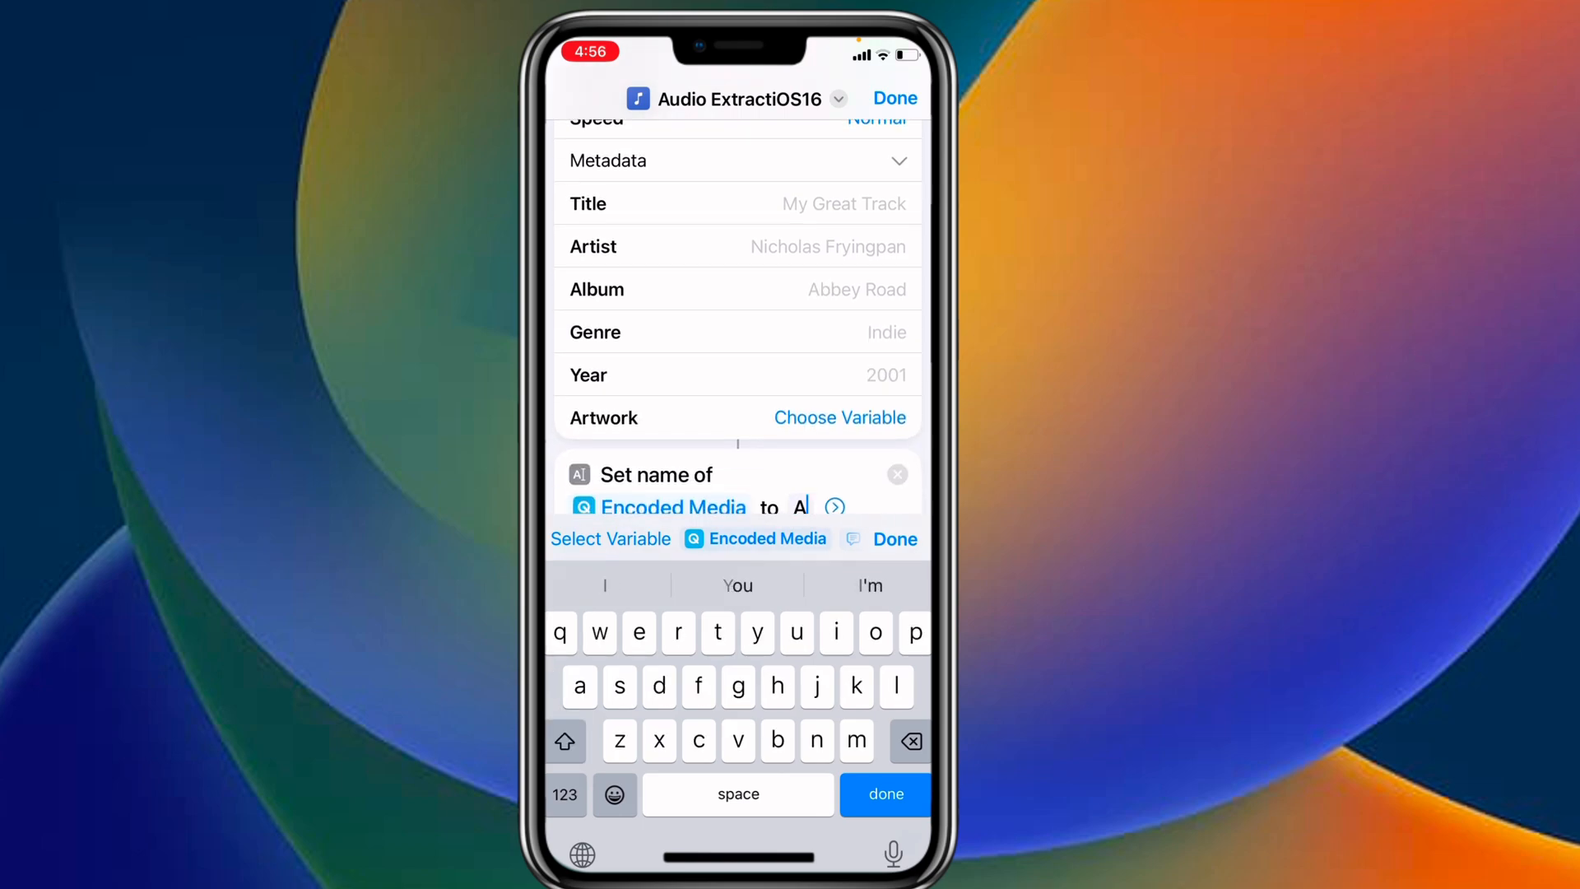
type("udioextract")
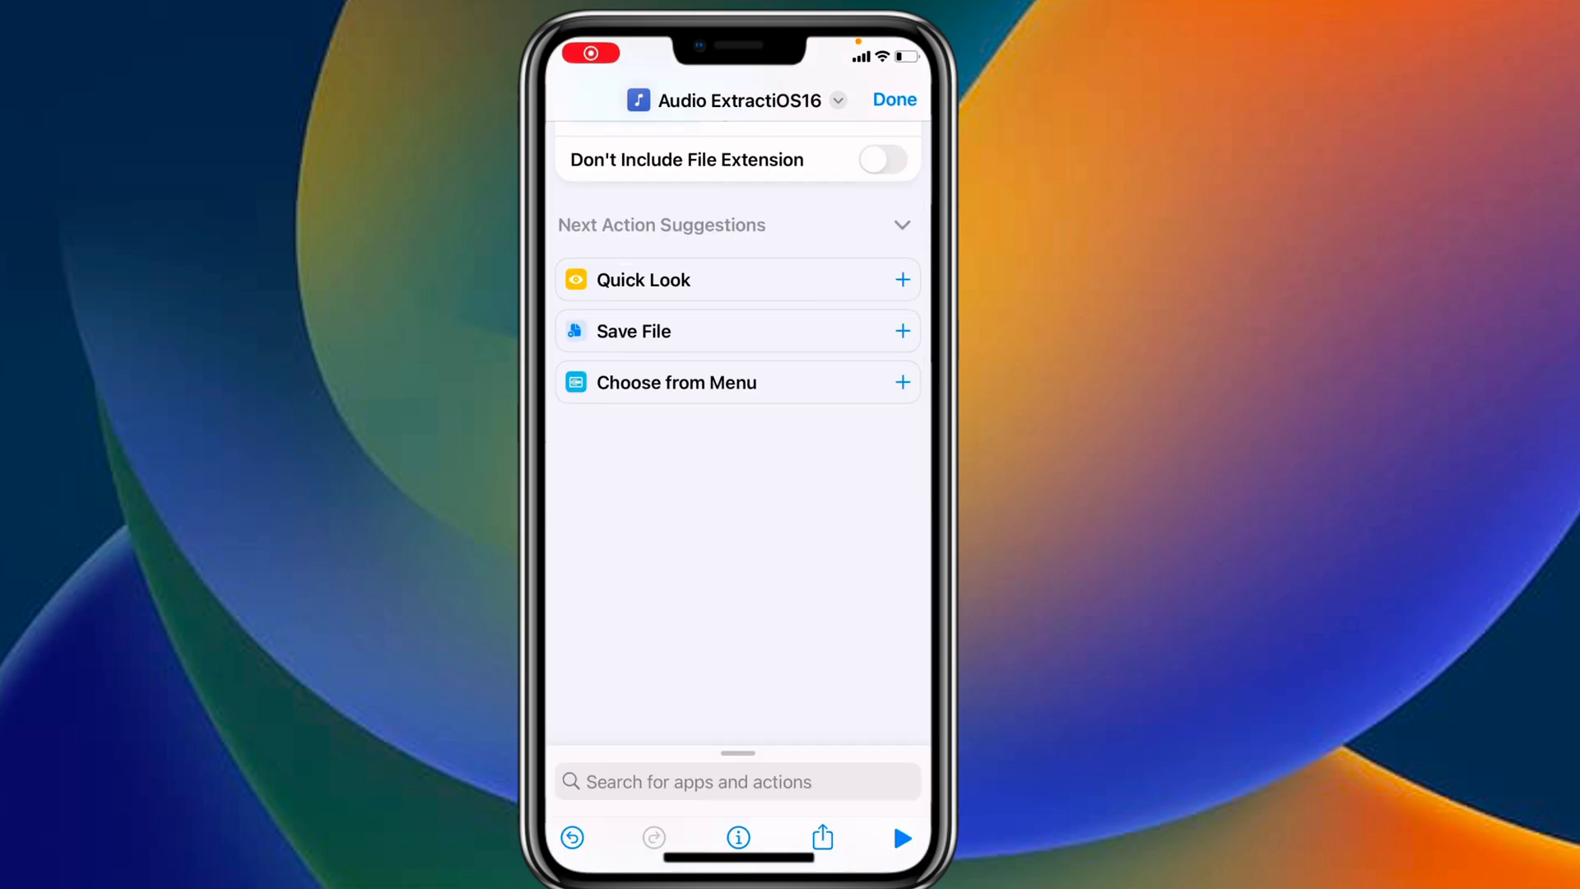
left_click(737, 781)
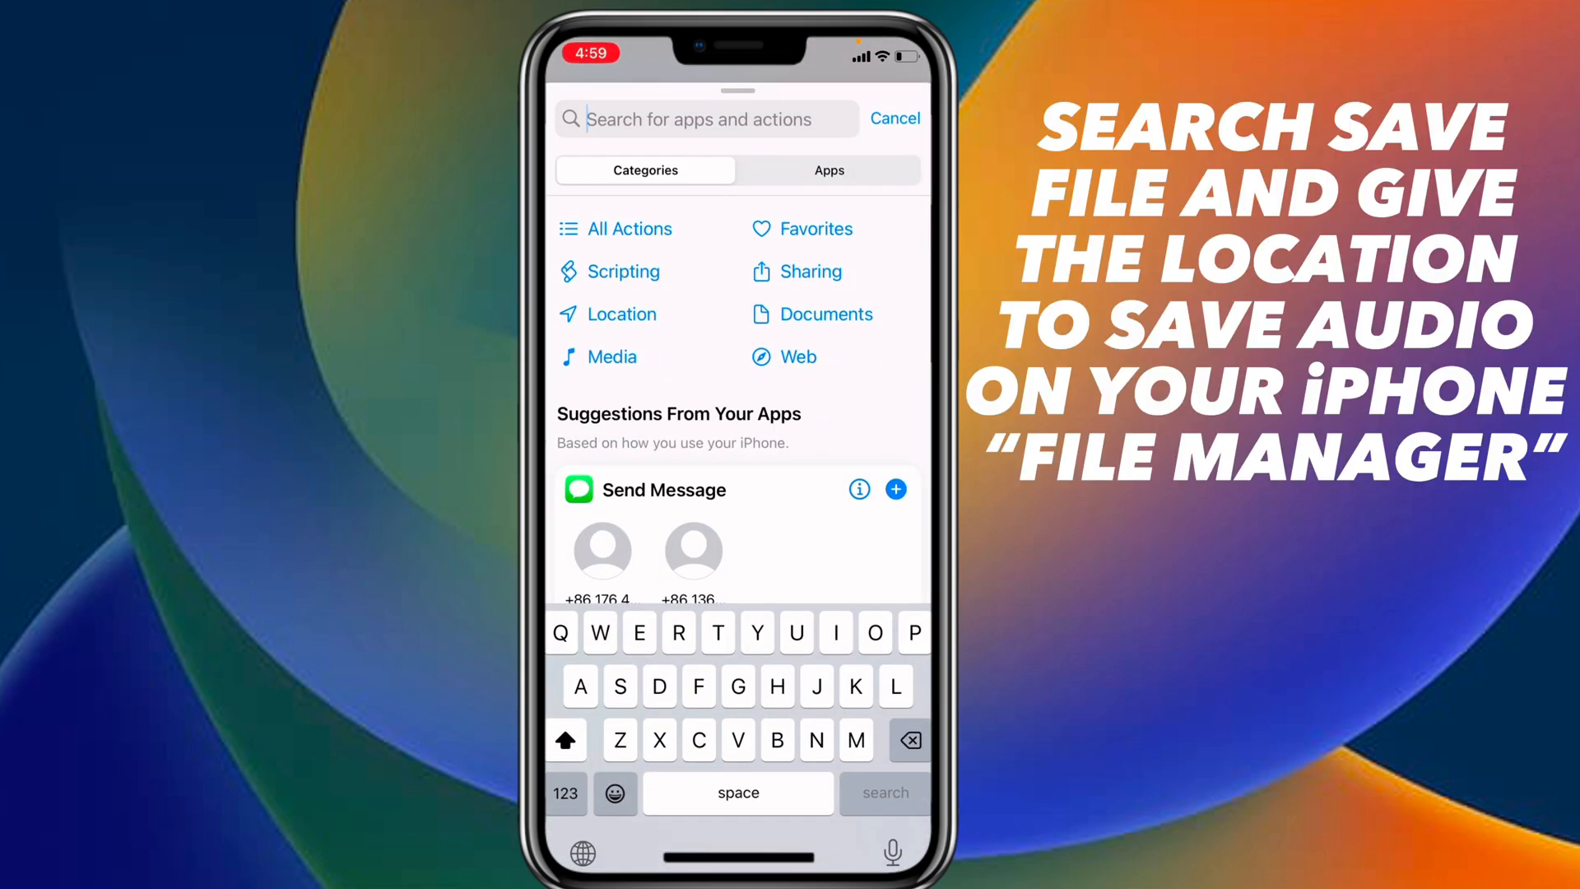
- Add Save File for the Renamed Item with Ask Where To Save, then exit home
type("Save")
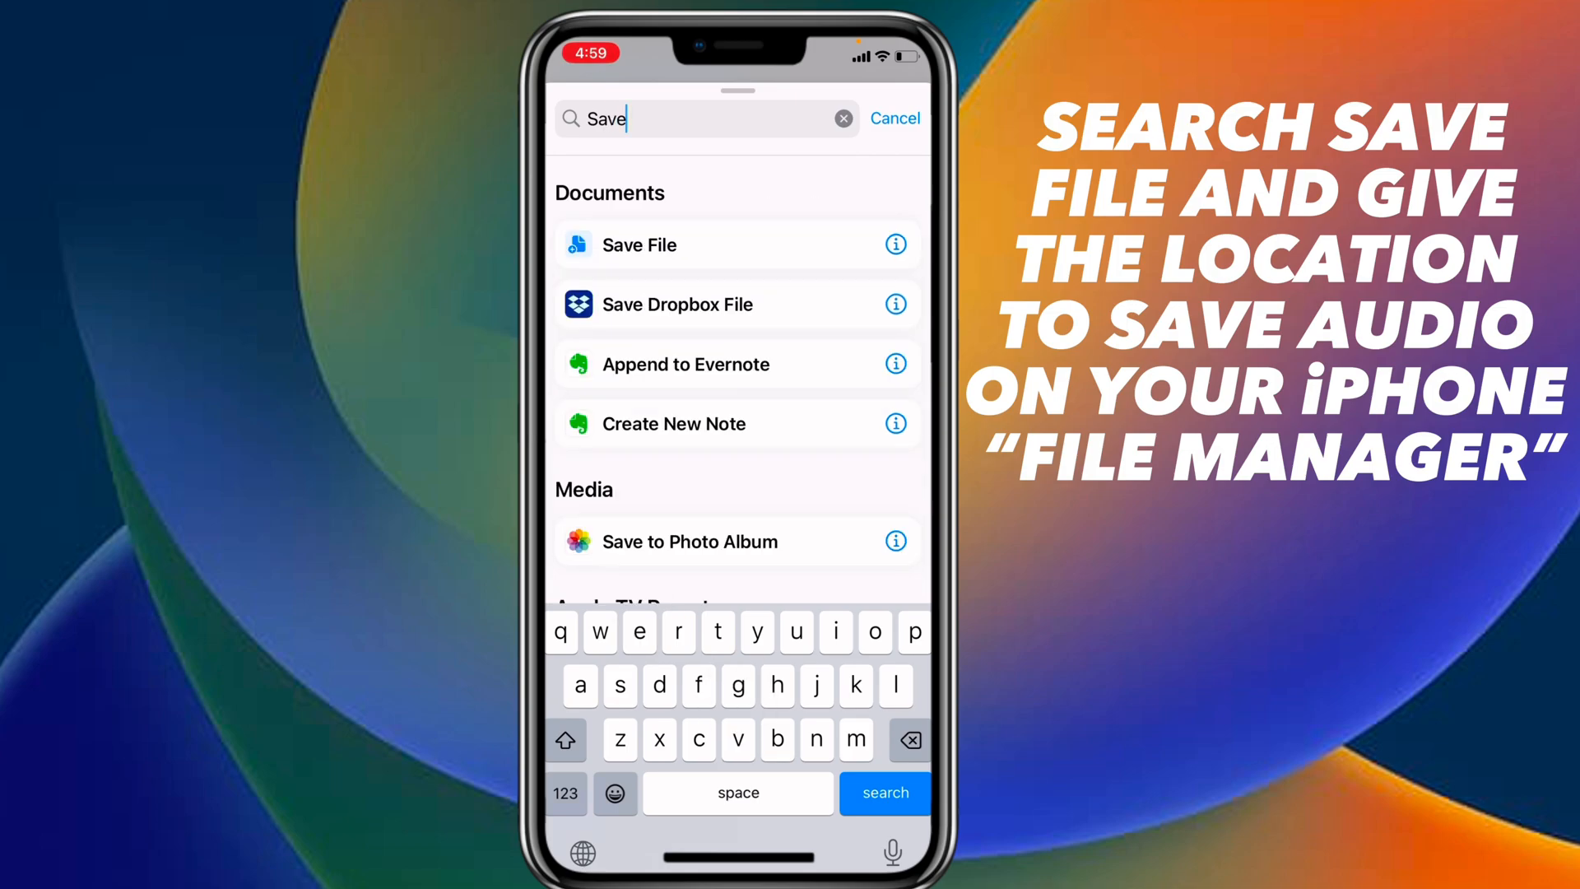
left_click(638, 245)
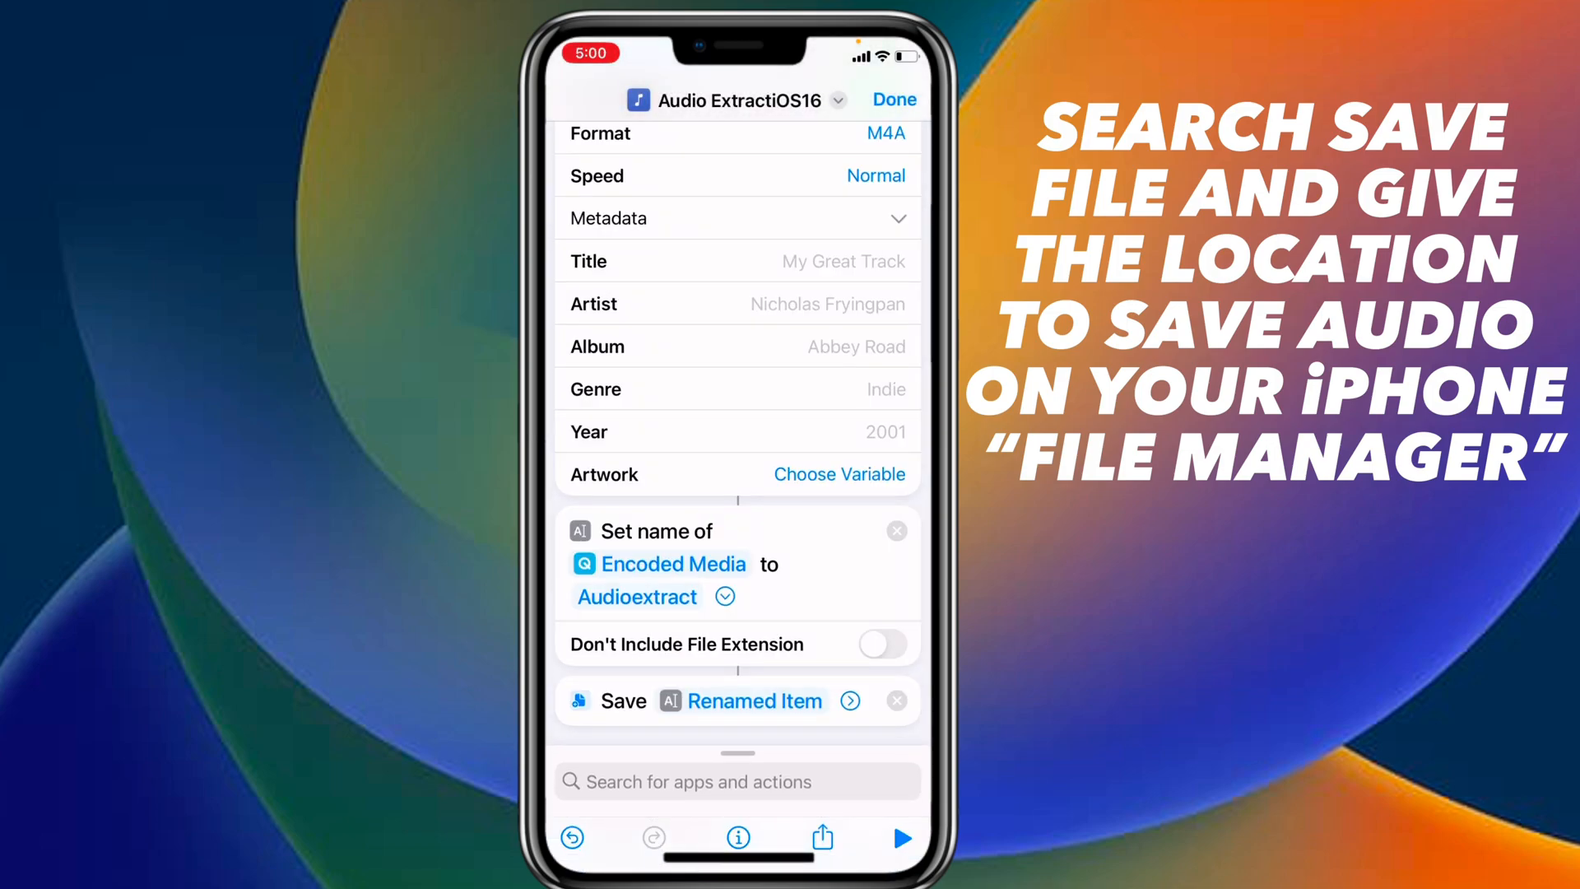
scroll("down", 3)
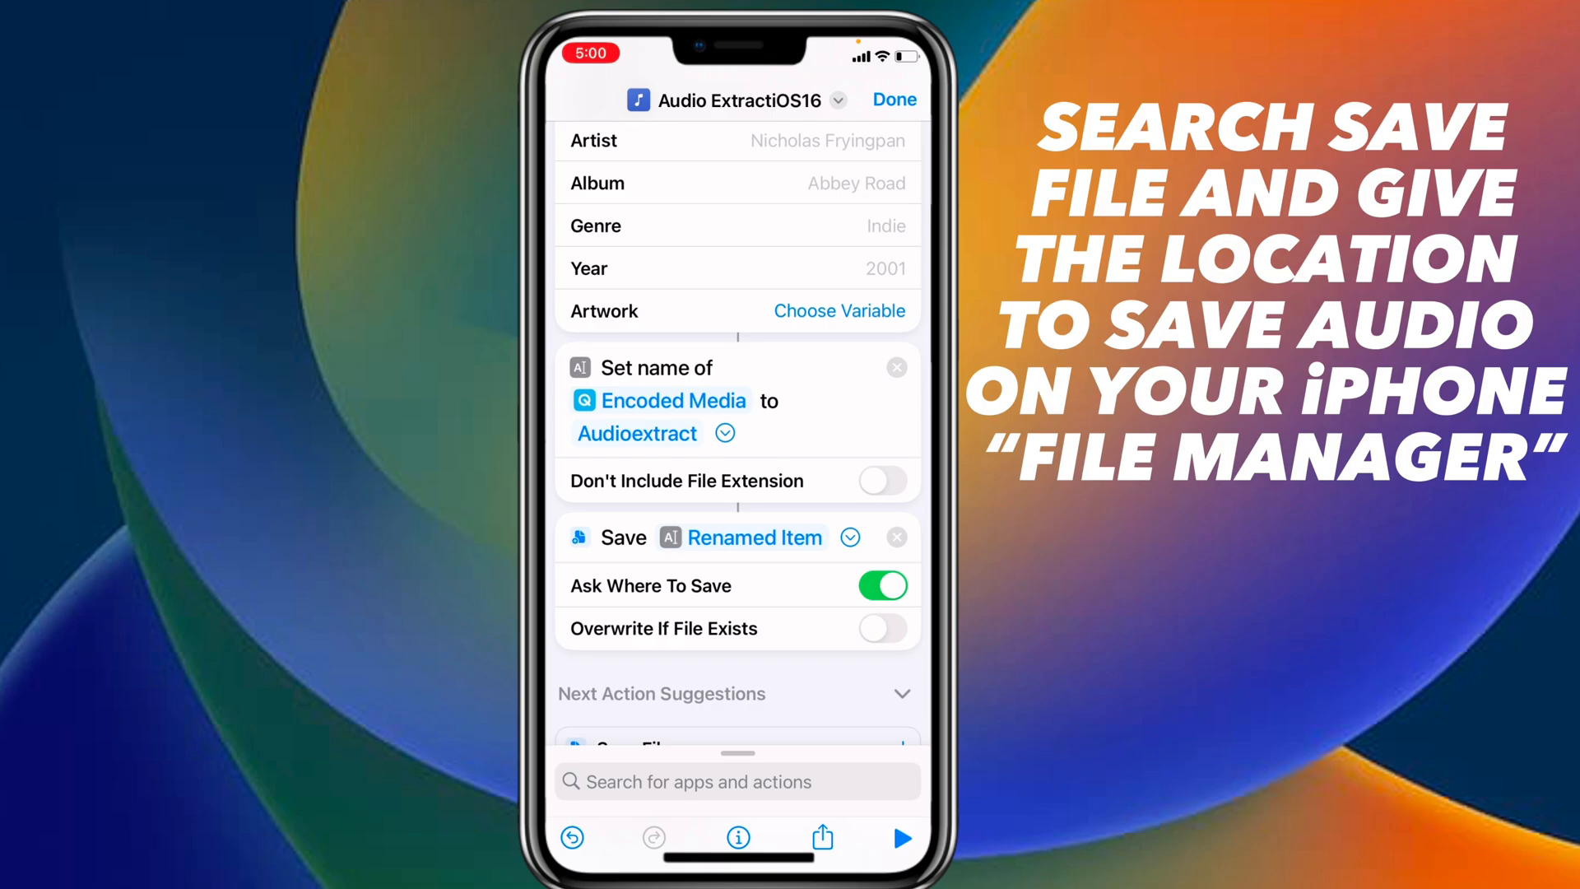
scroll("up", 3)
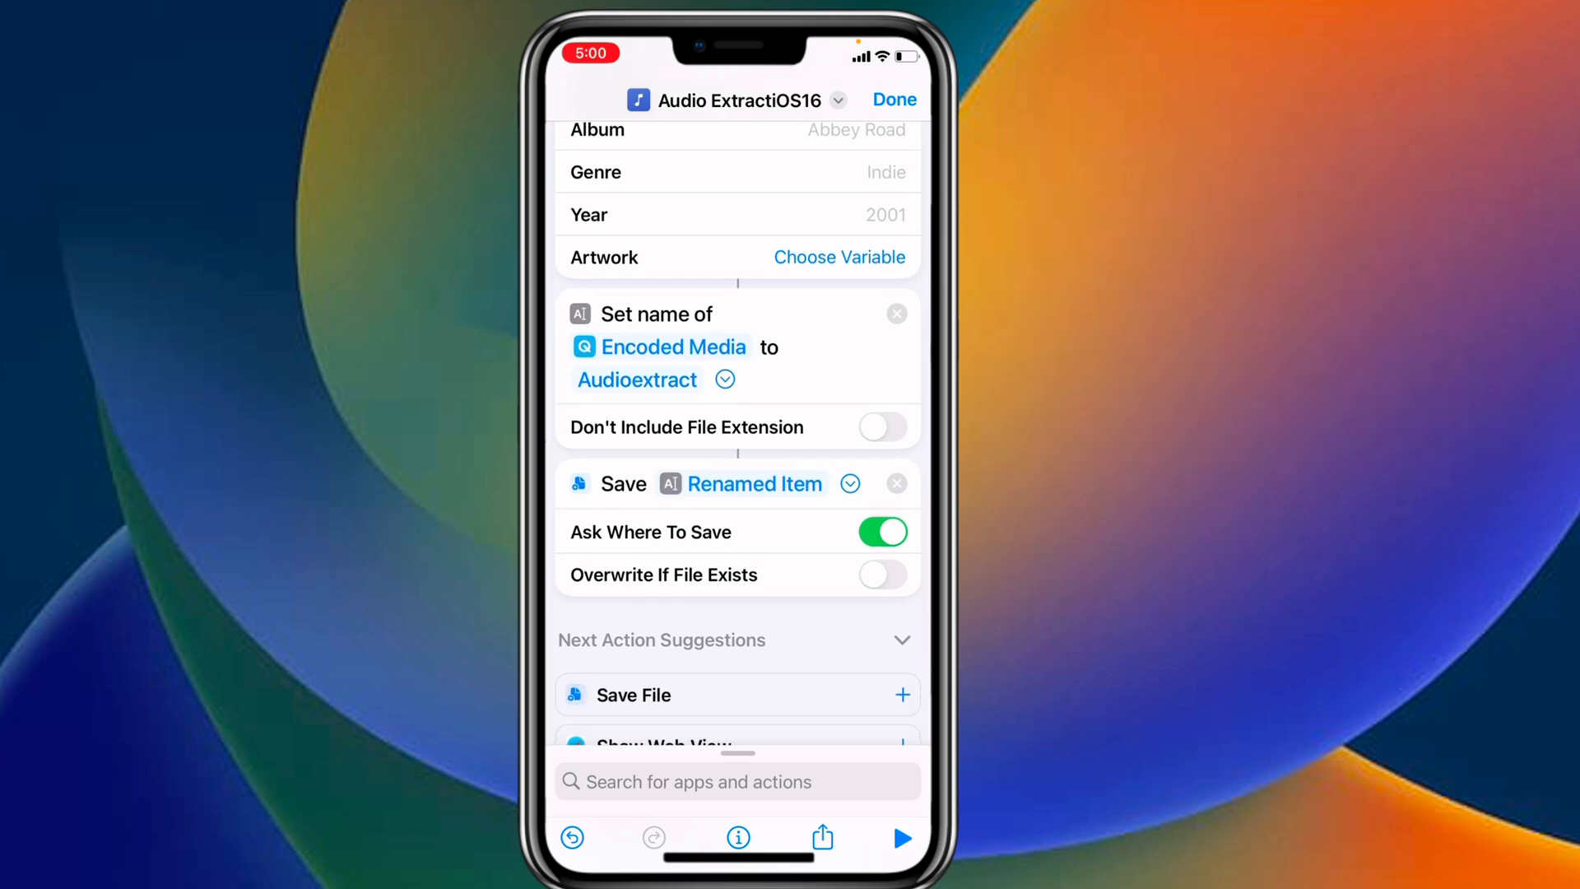
left_click(754, 484)
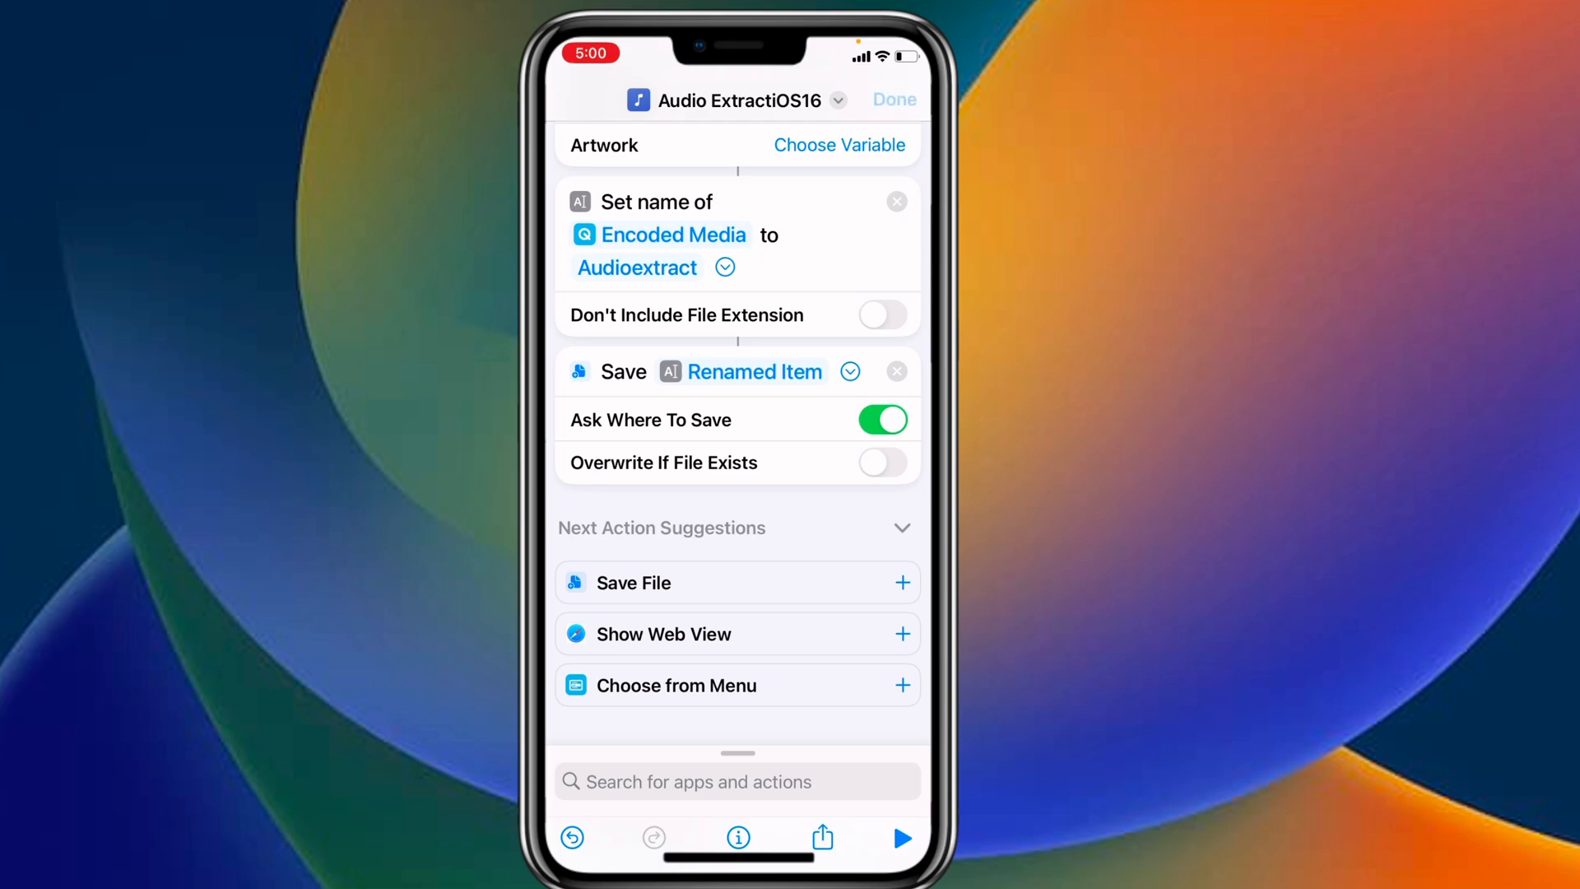
left_click(893, 99)
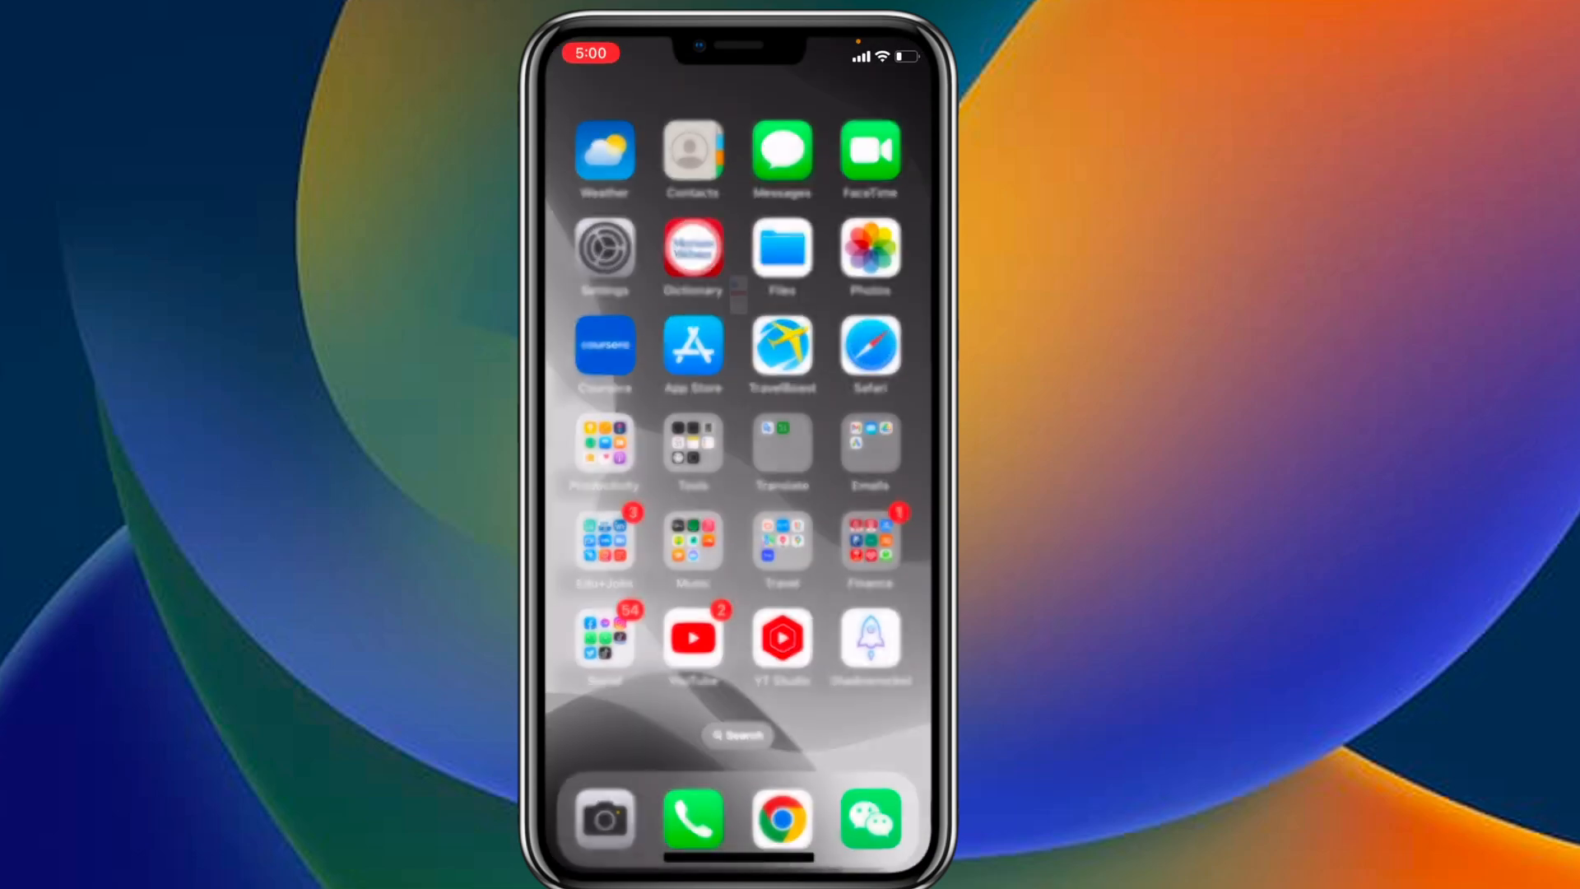
- Open the green circle video in Photos and share it to Audio ExtractiOS16
left_click(870, 248)
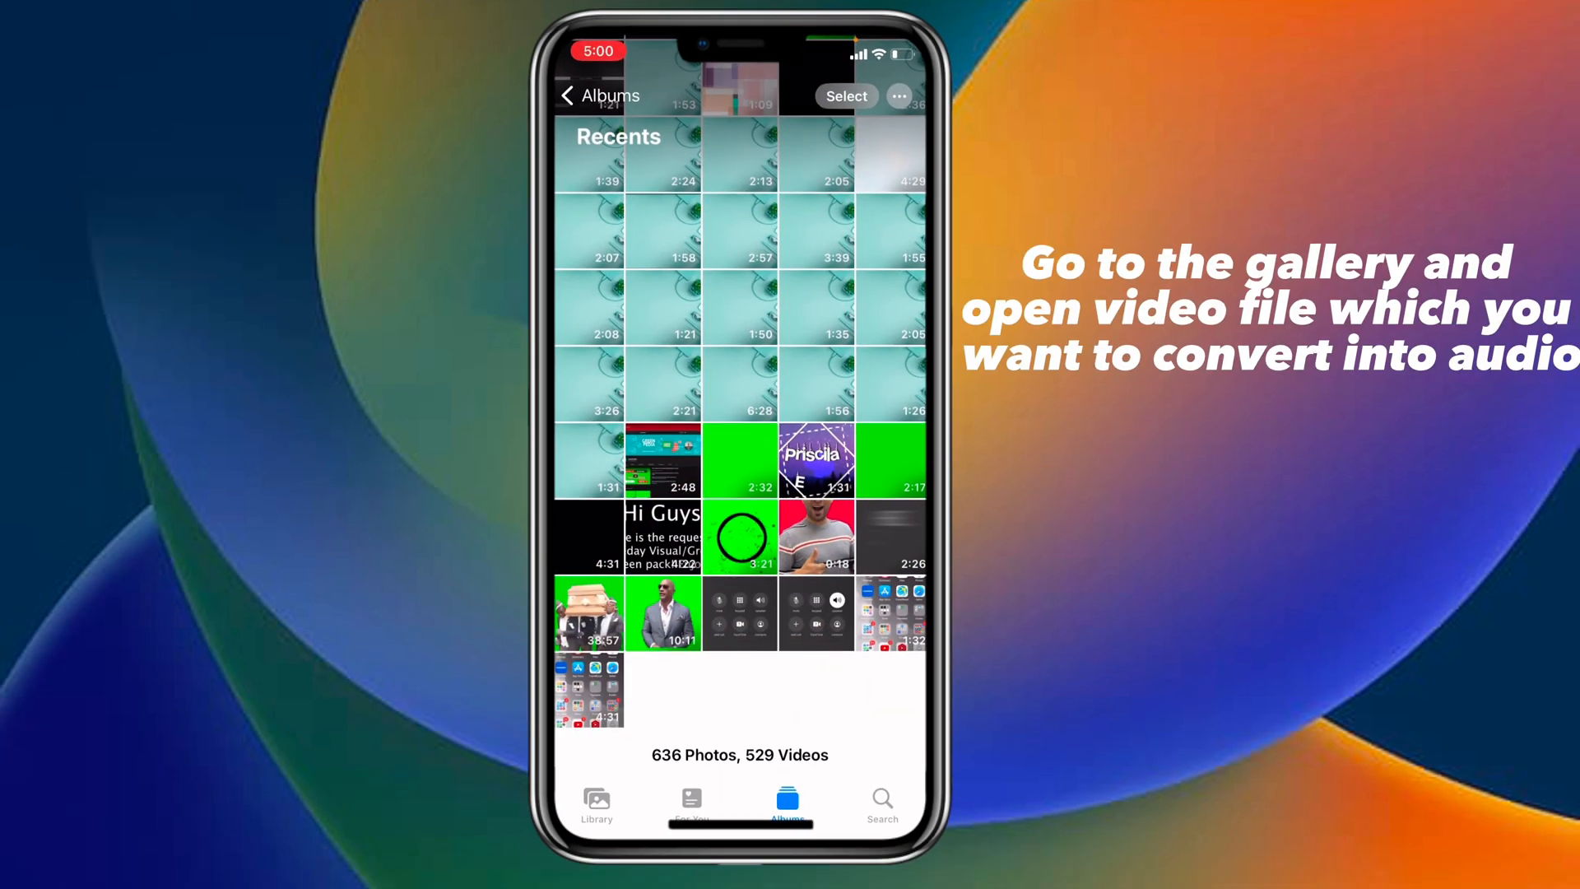
left_click(741, 538)
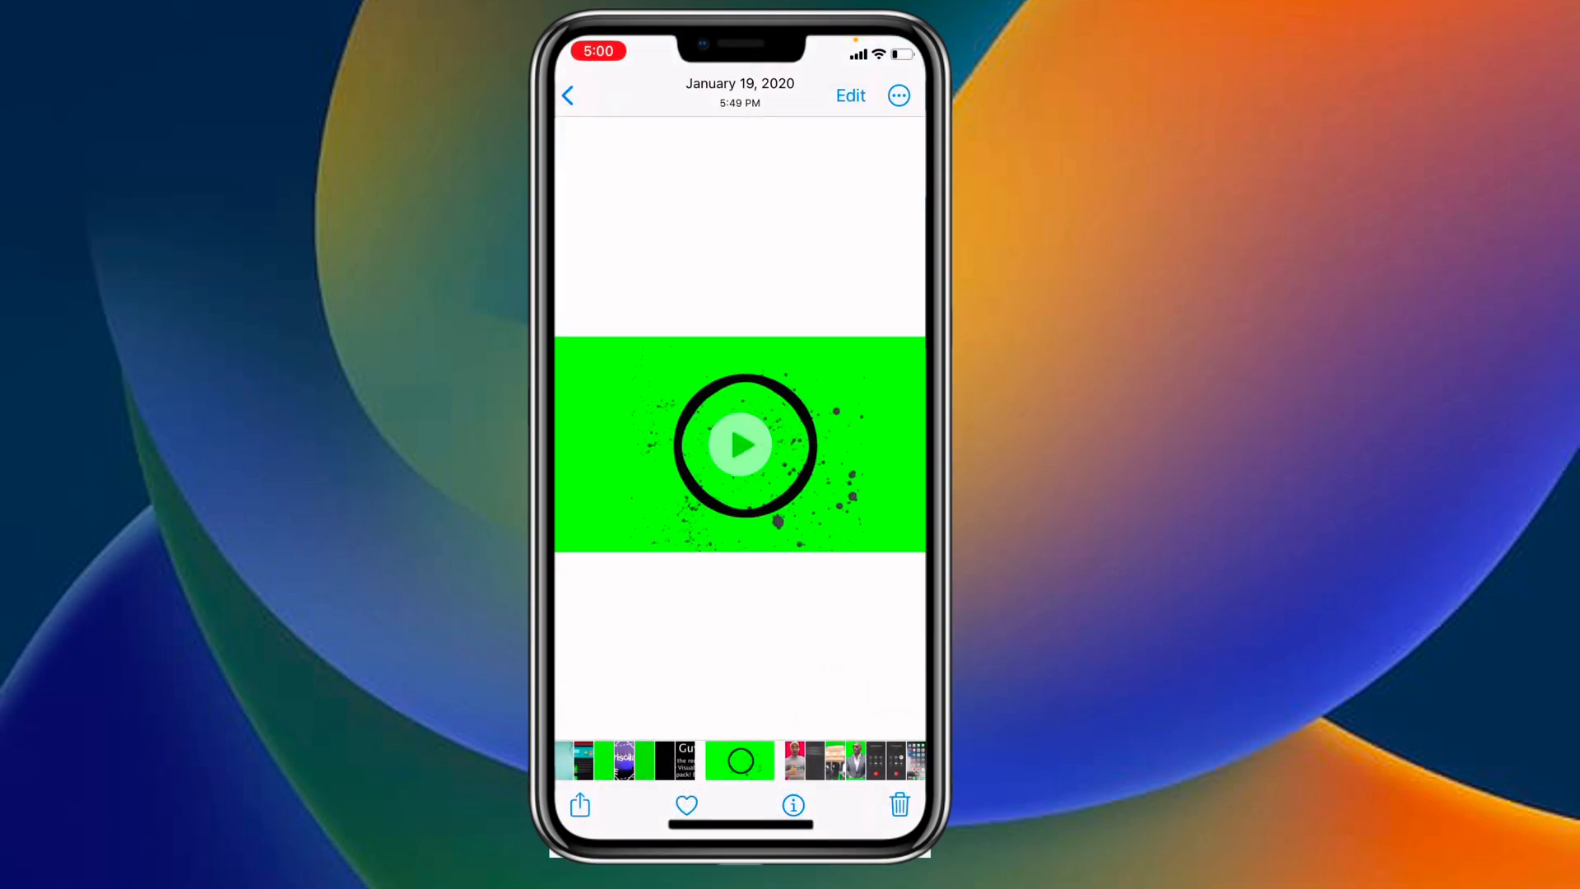
left_click(580, 804)
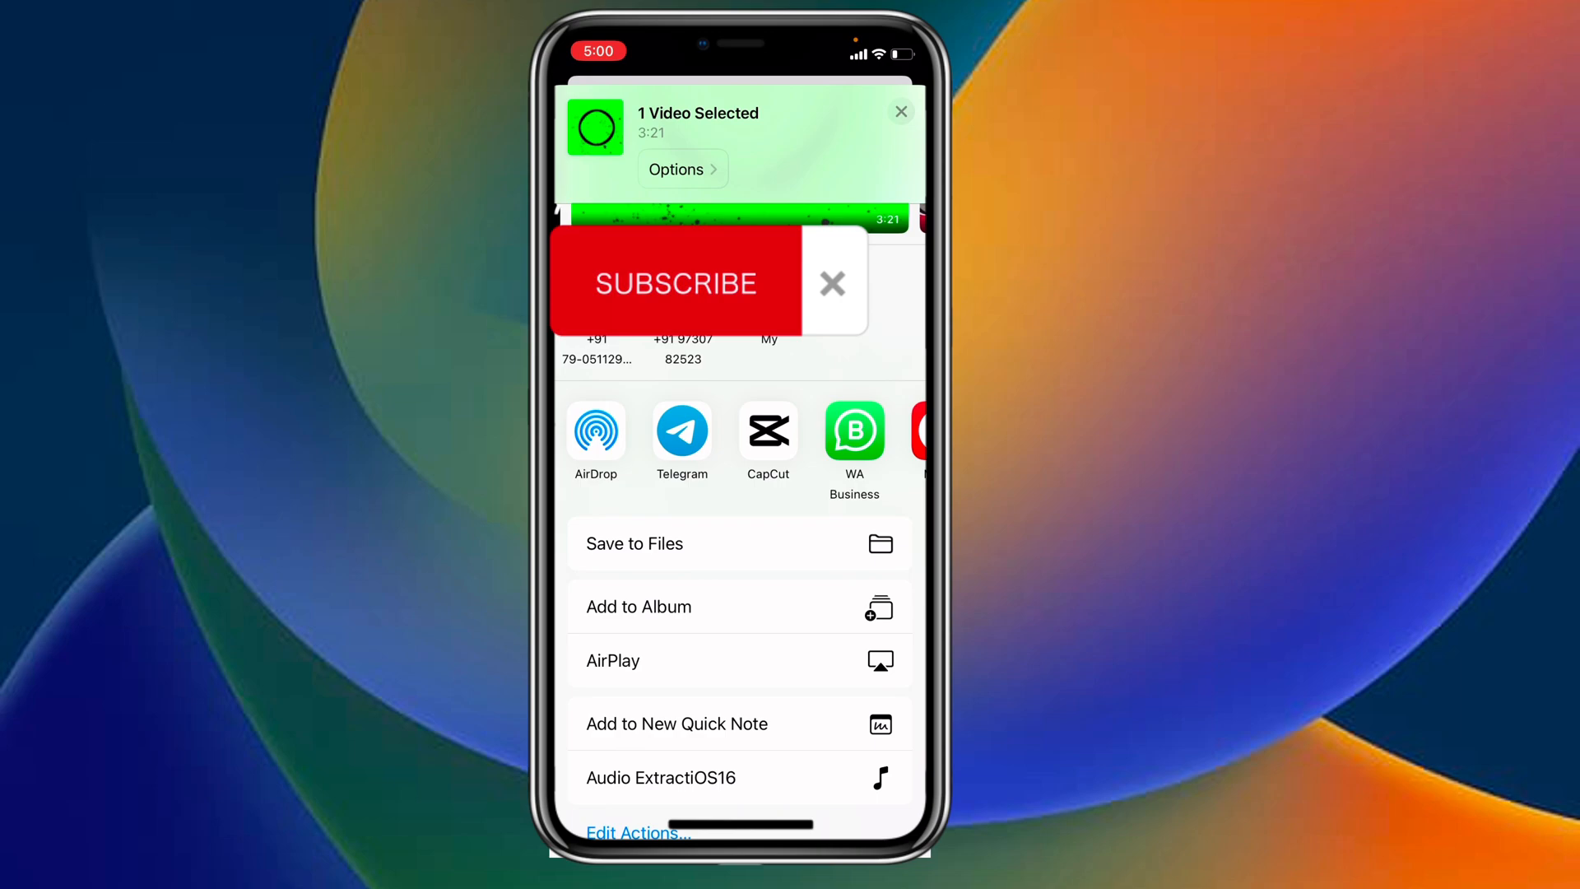
scroll("up", 3)
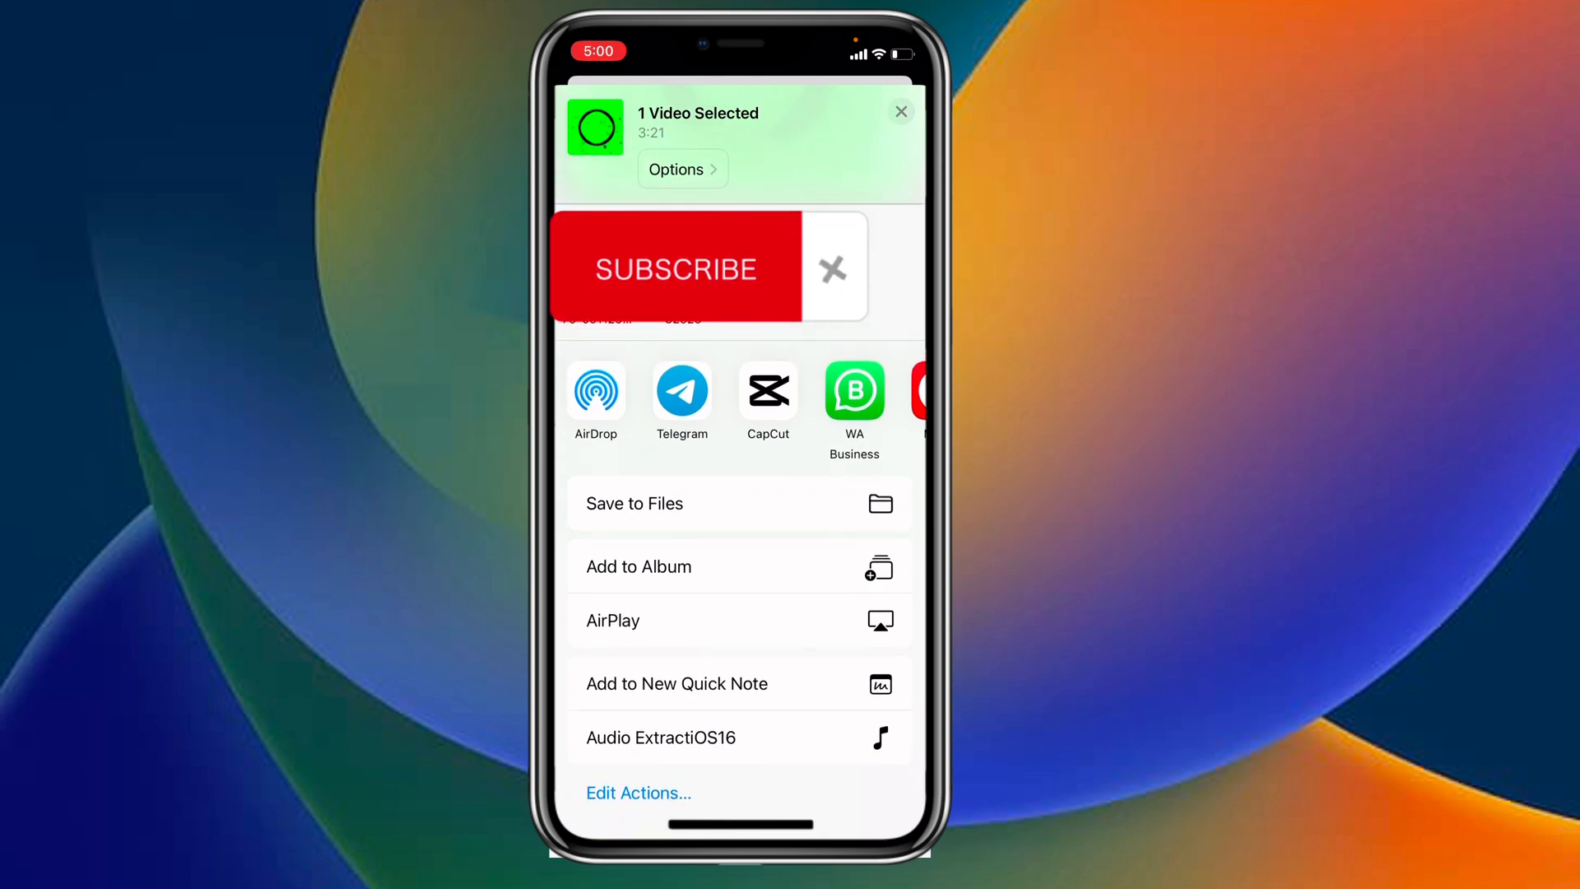
left_click(661, 737)
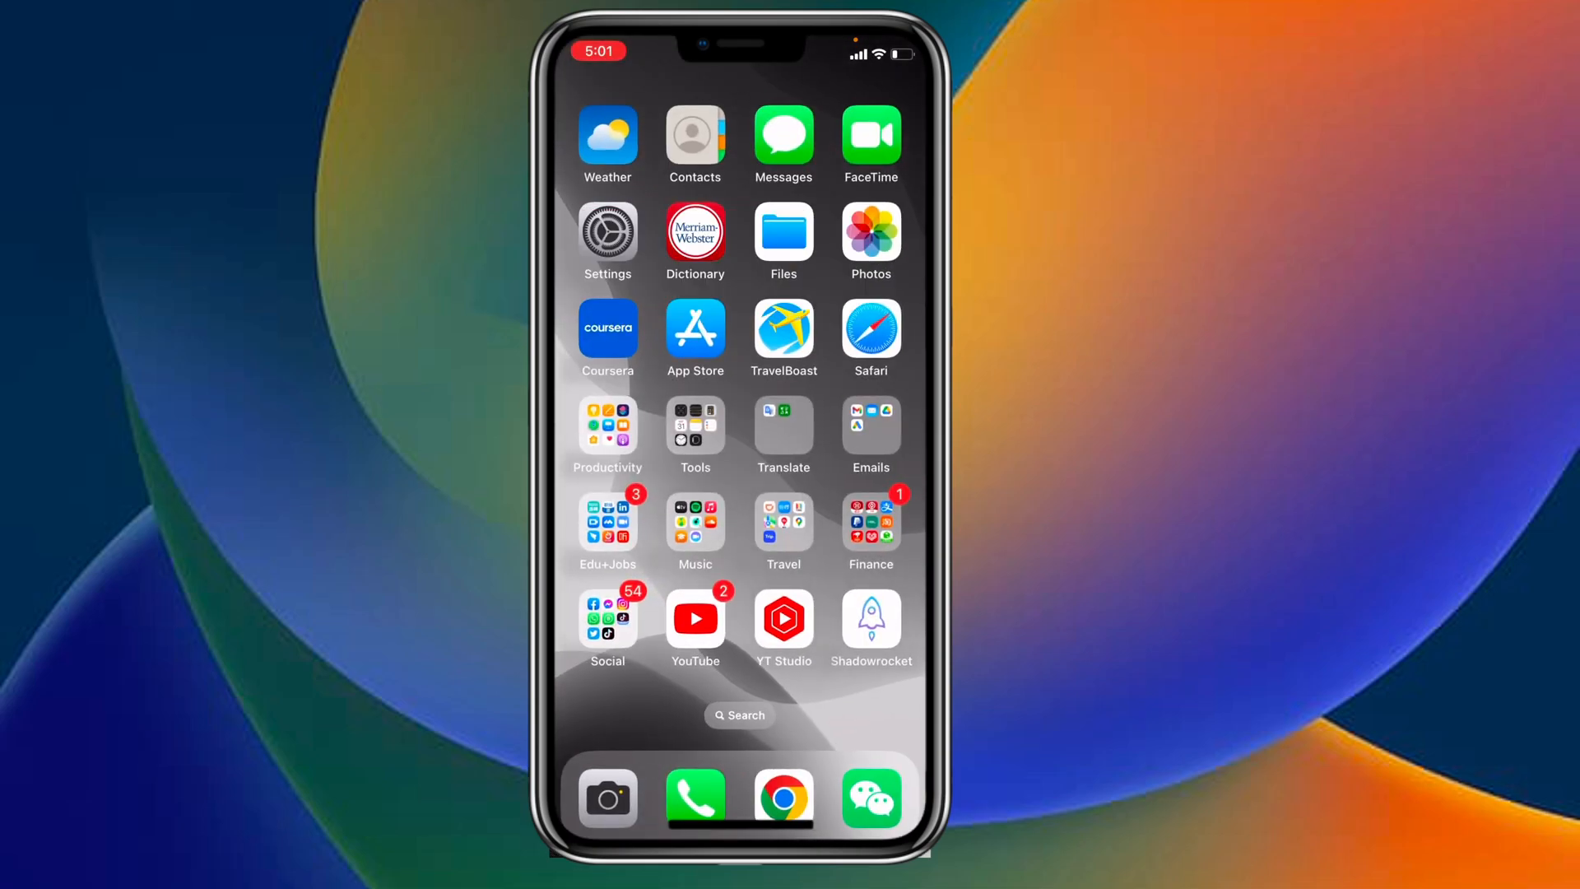
- Play the Audioextract file in Files, then replay the video and return to Recents
left_click(784, 242)
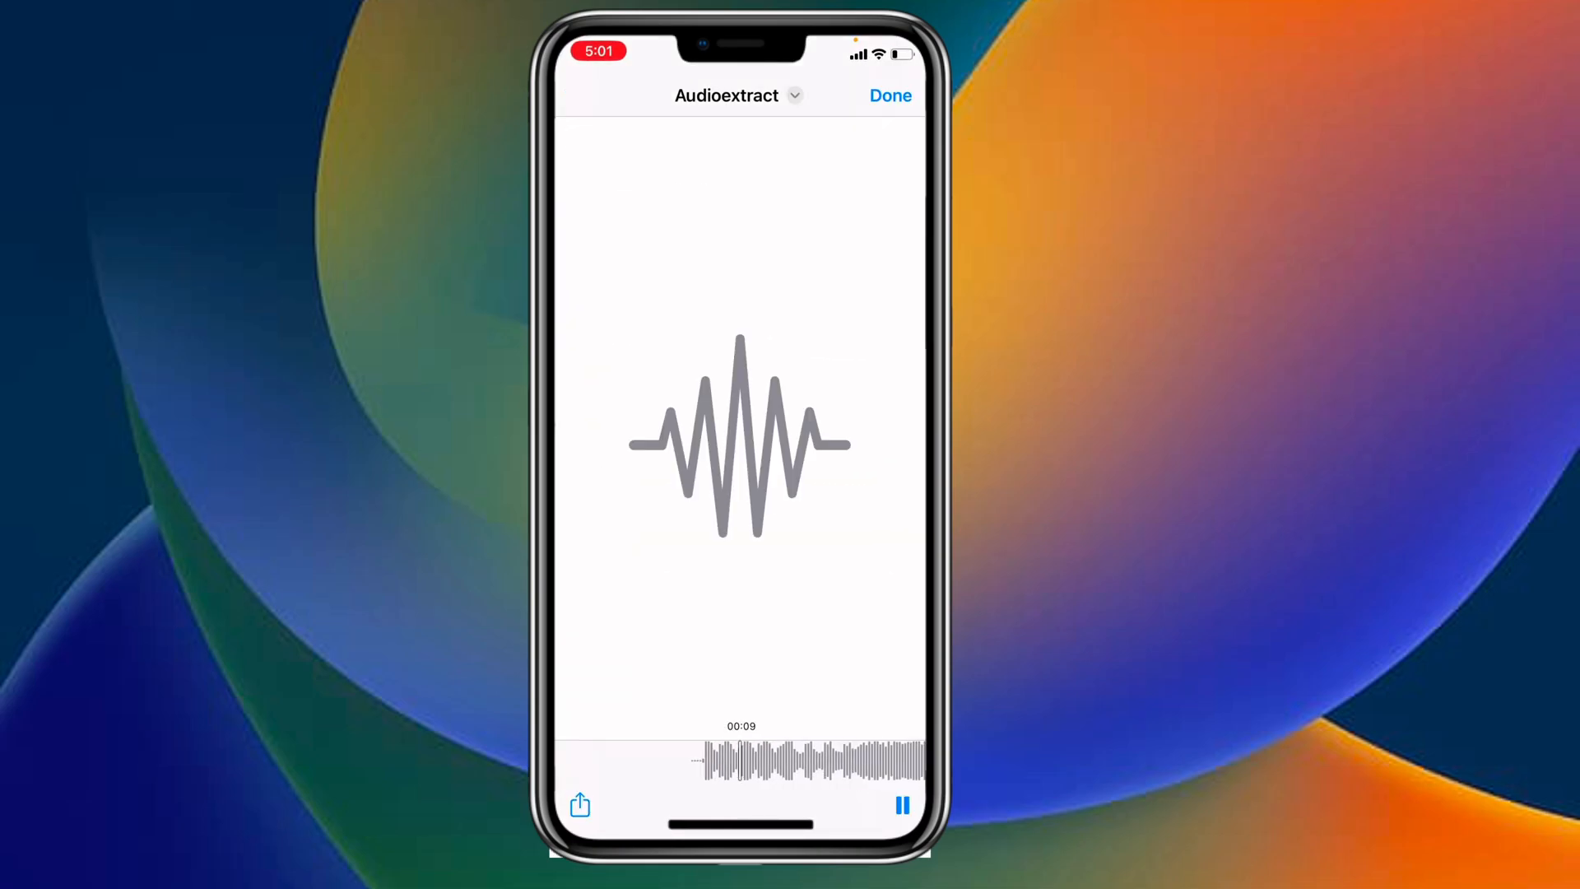
left_click(578, 805)
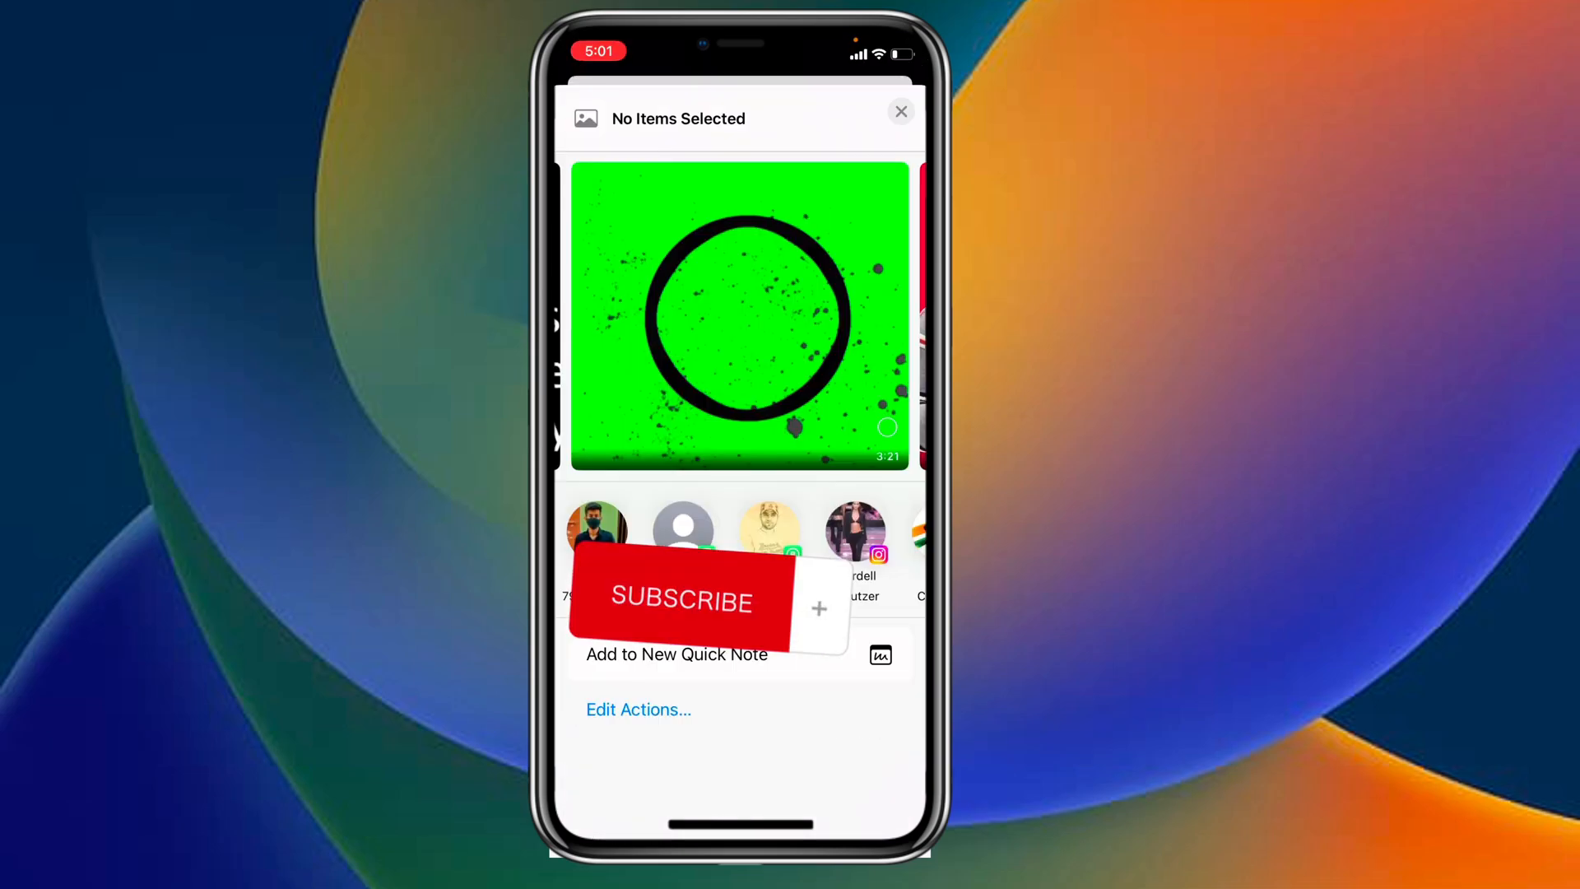
left_click(899, 111)
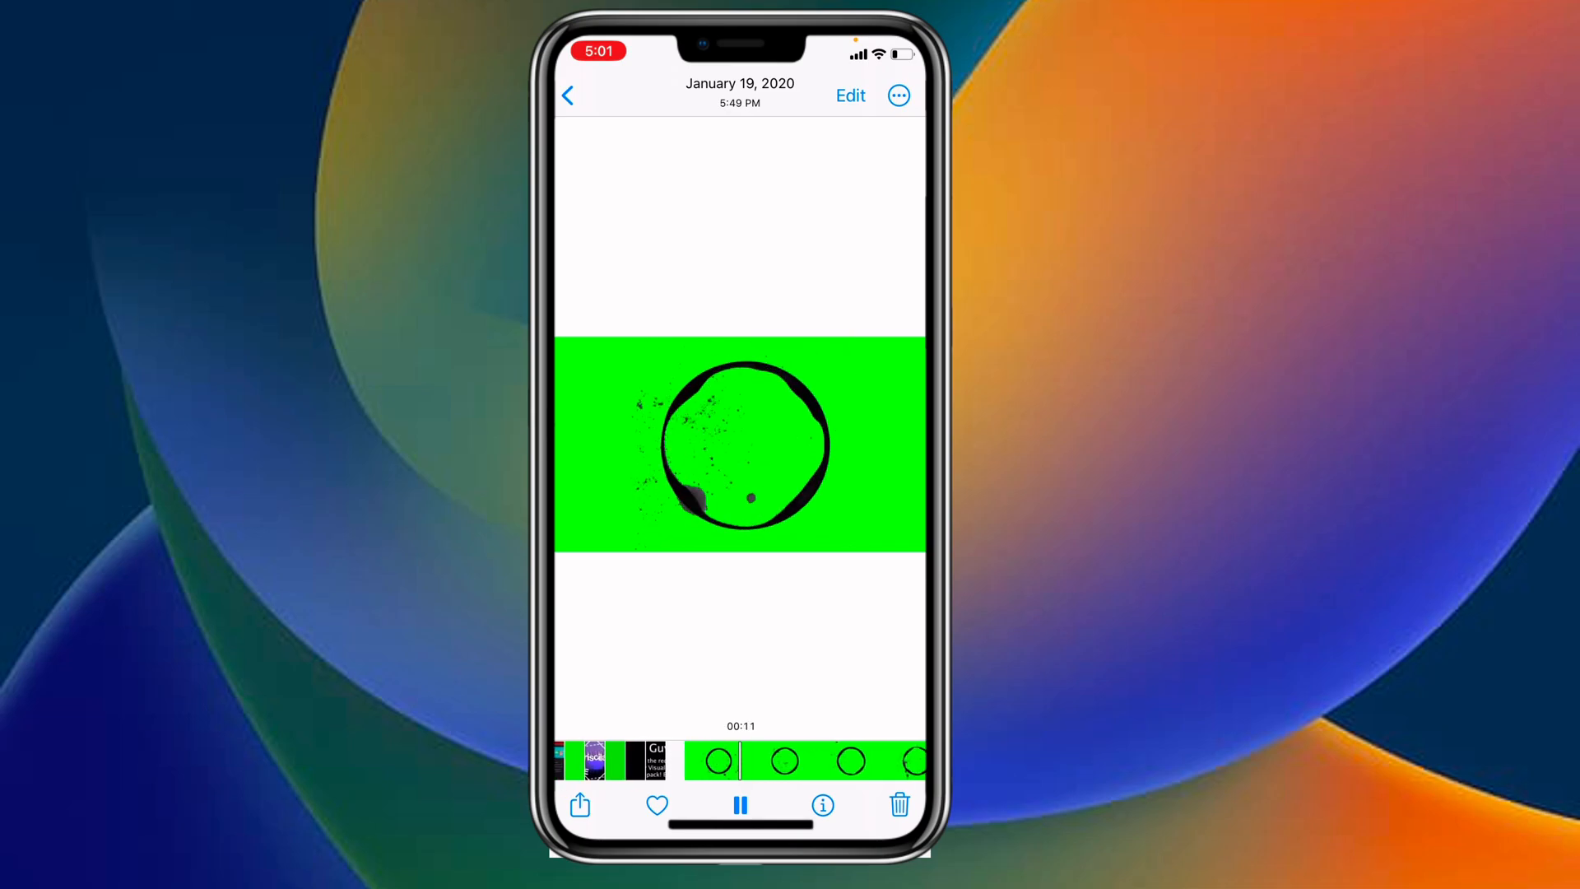
left_click(569, 95)
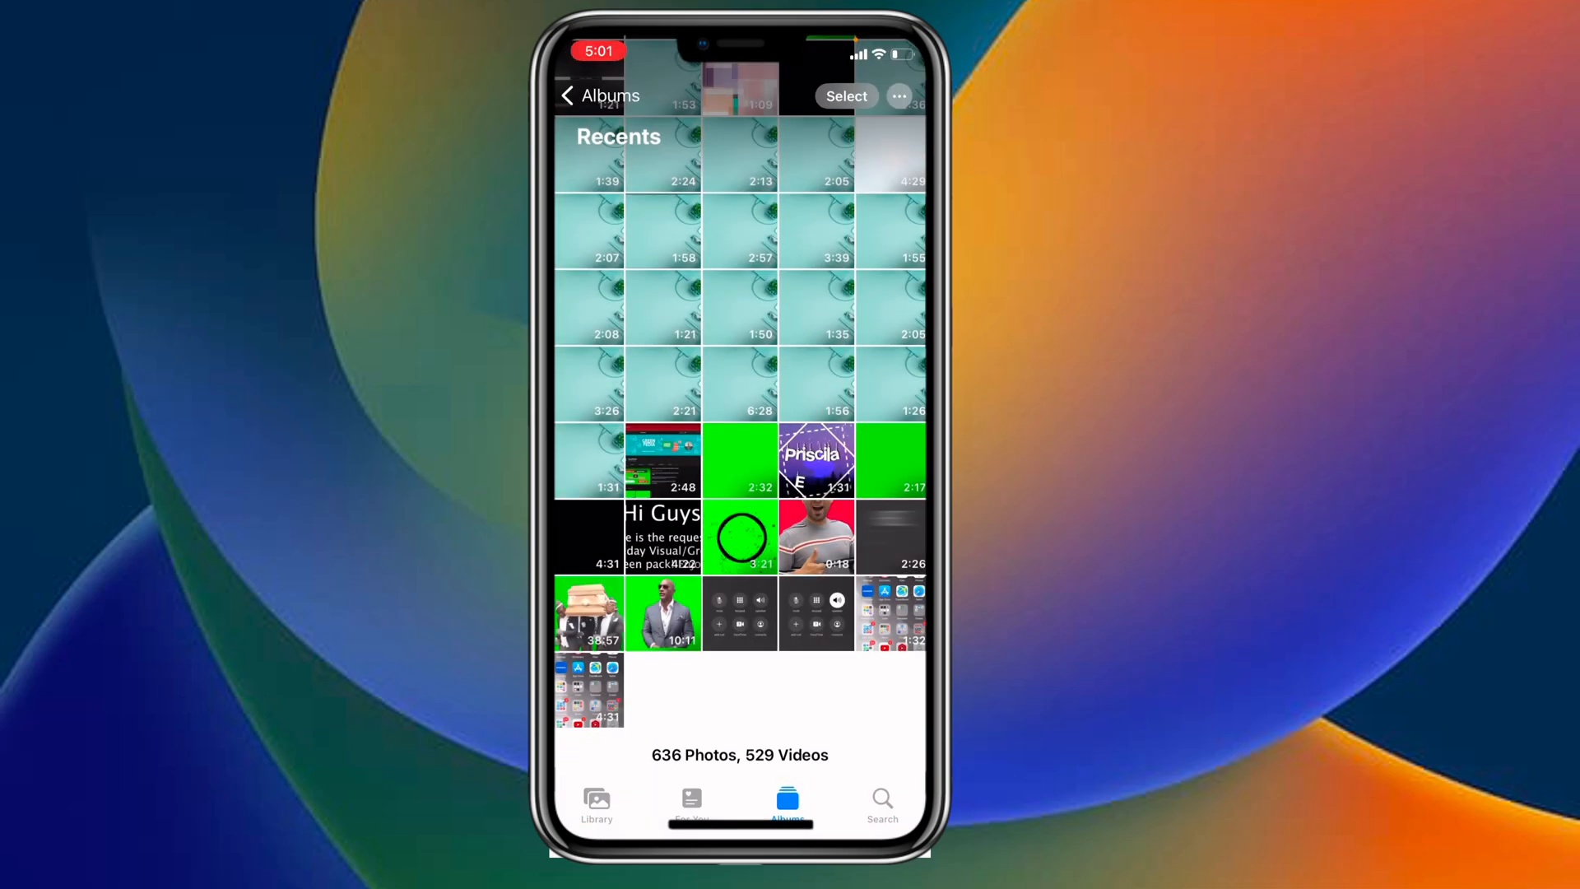